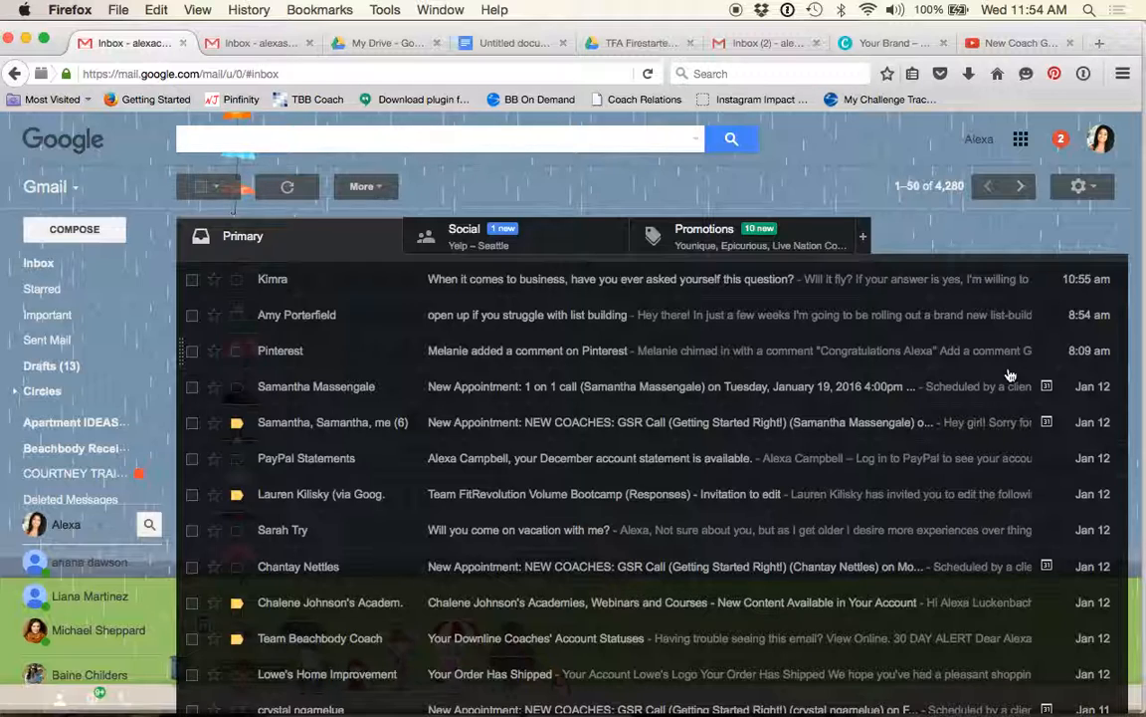
{"action": "mouse_move", "coordinate": [991, 152]}
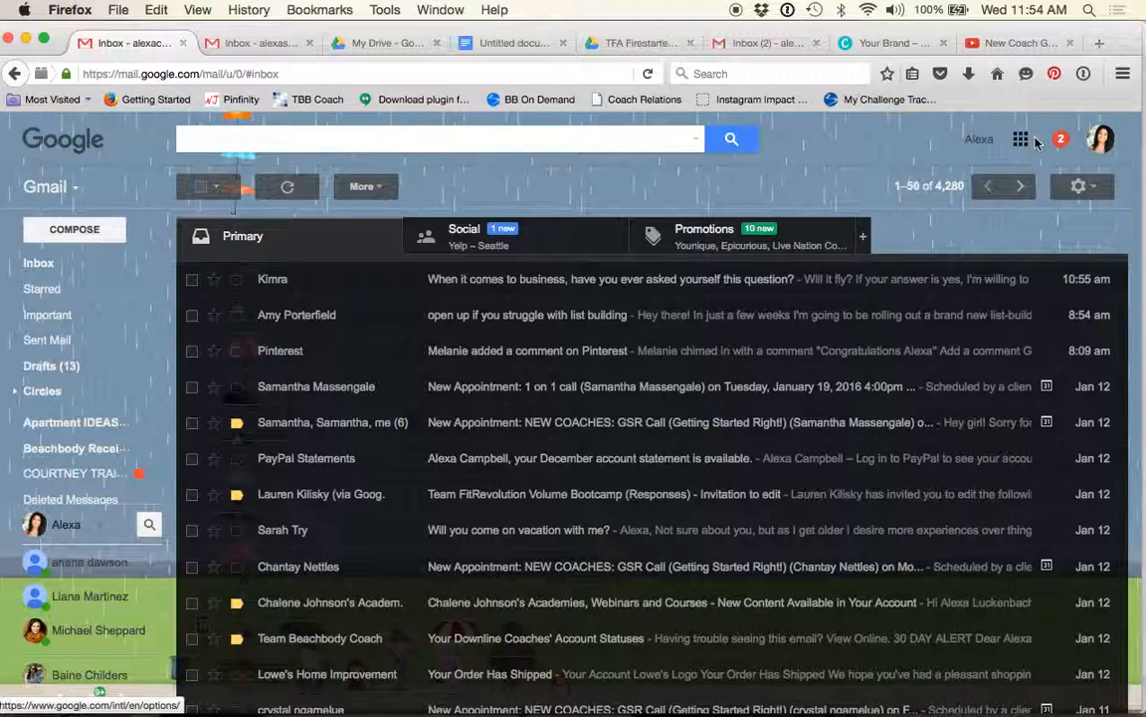
Step: From Google Drive, create a new blank Google Sheets spreadsheet
{"action": "left_click", "coordinate": [1019, 140]}
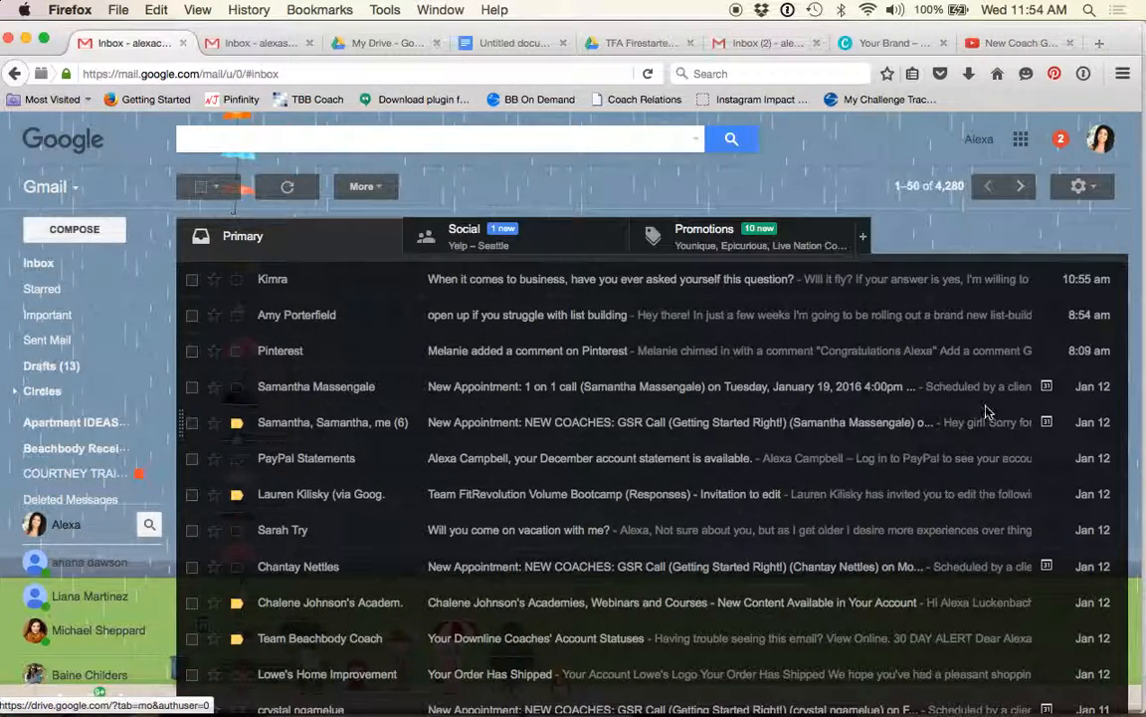
{"action": "left_click", "coordinate": [239, 44]}
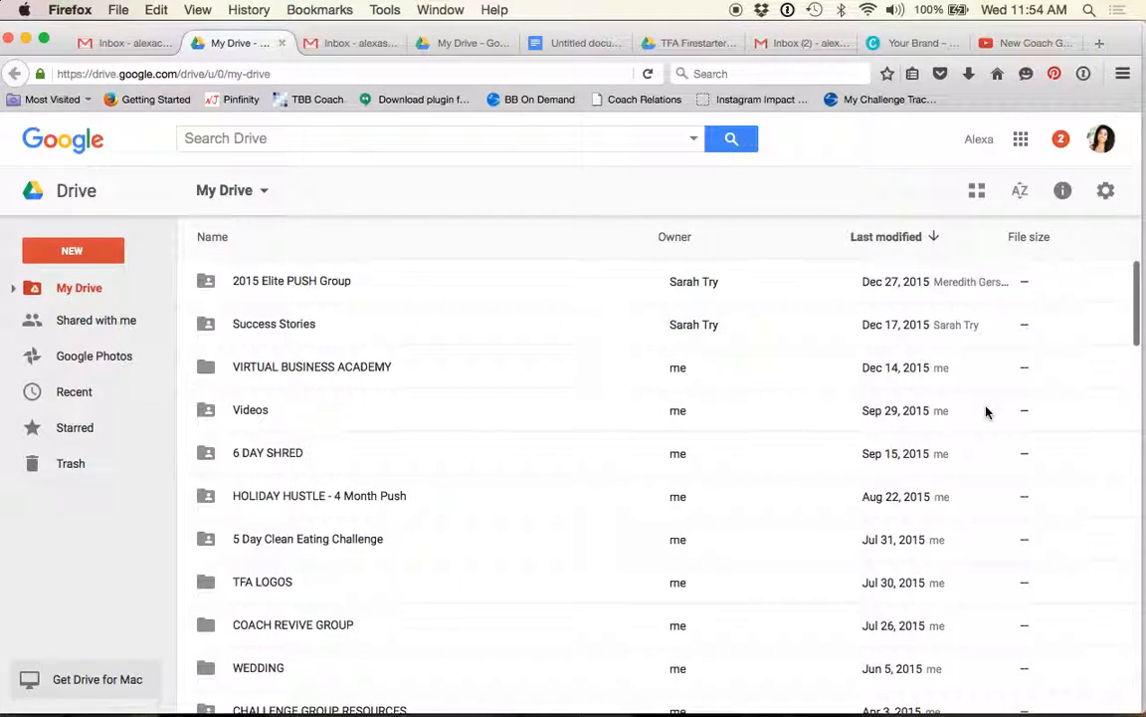
{"action": "mouse_move", "coordinate": [486, 565]}
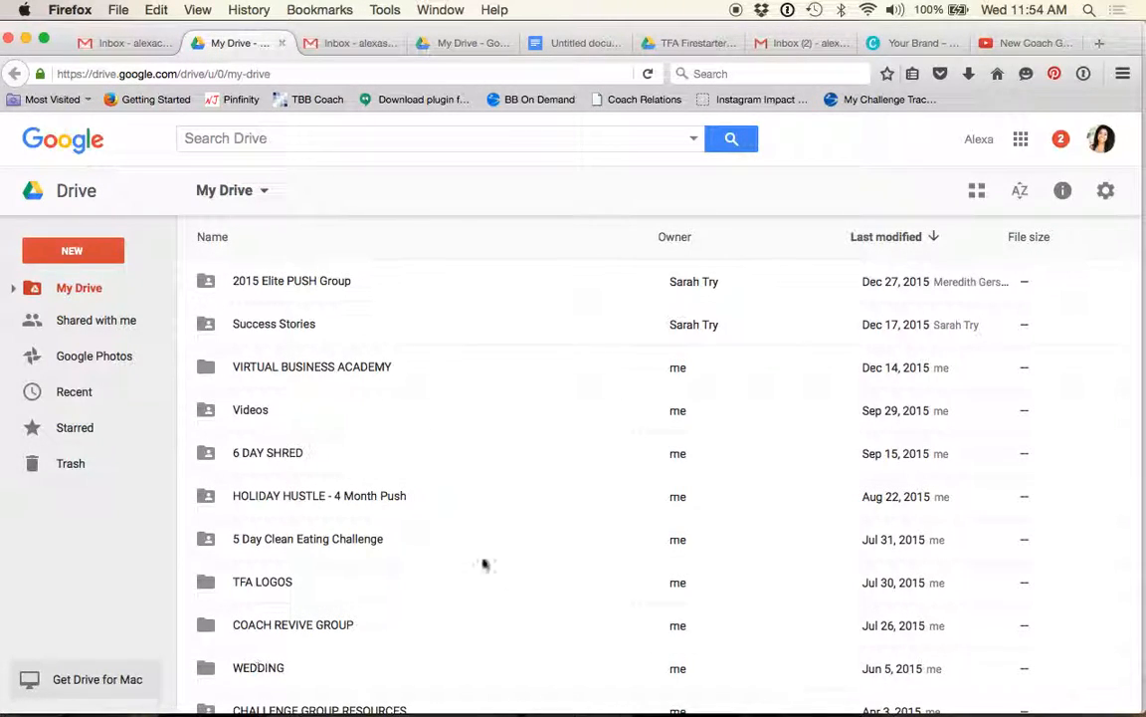
{"action": "scroll", "scroll_direction": "down", "scroll_amount": 3}
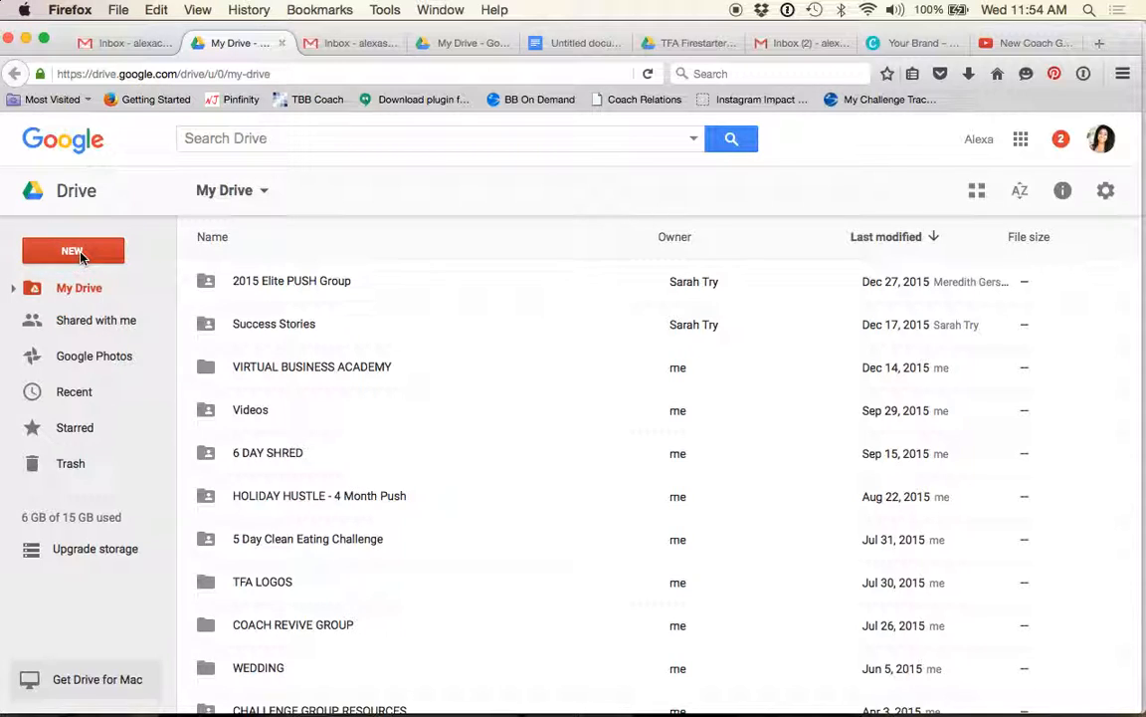
{"action": "left_click", "coordinate": [72, 251]}
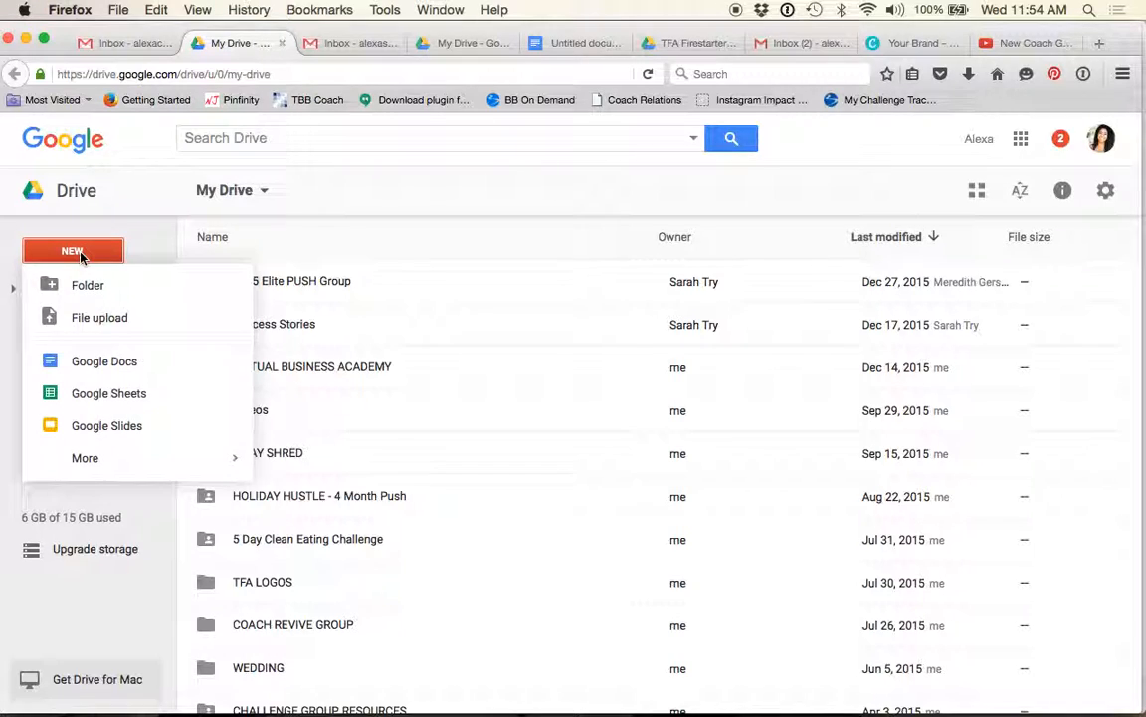
{"action": "mouse_move", "coordinate": [108, 400]}
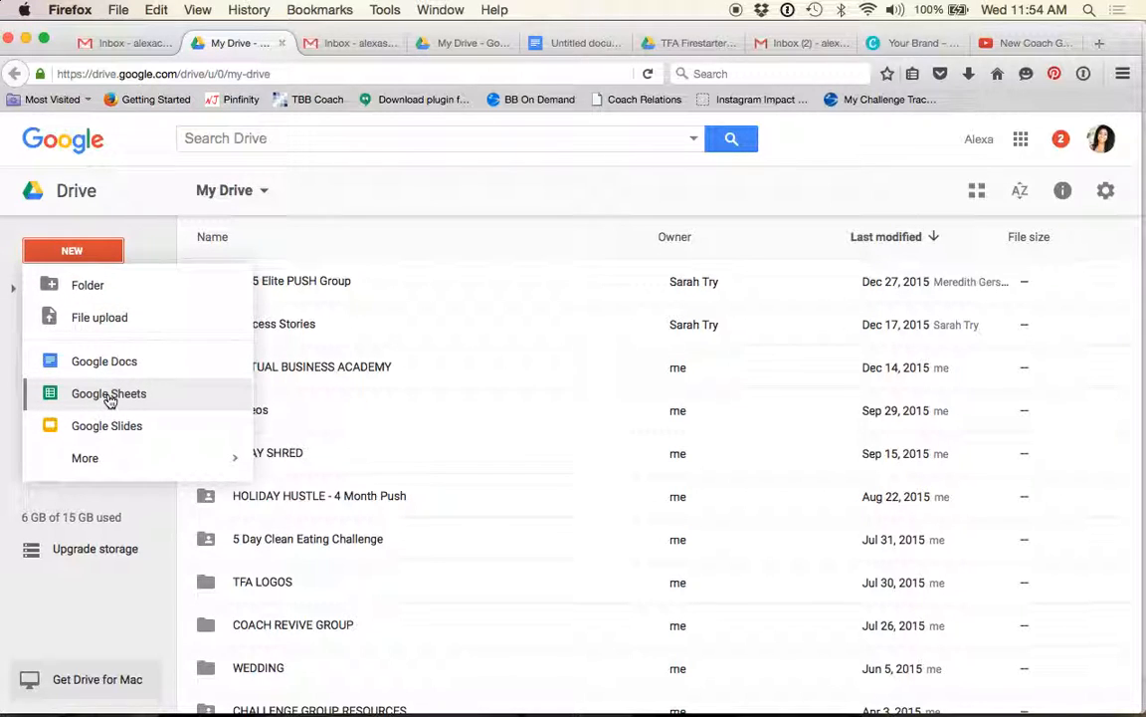
{"action": "left_click", "coordinate": [107, 394]}
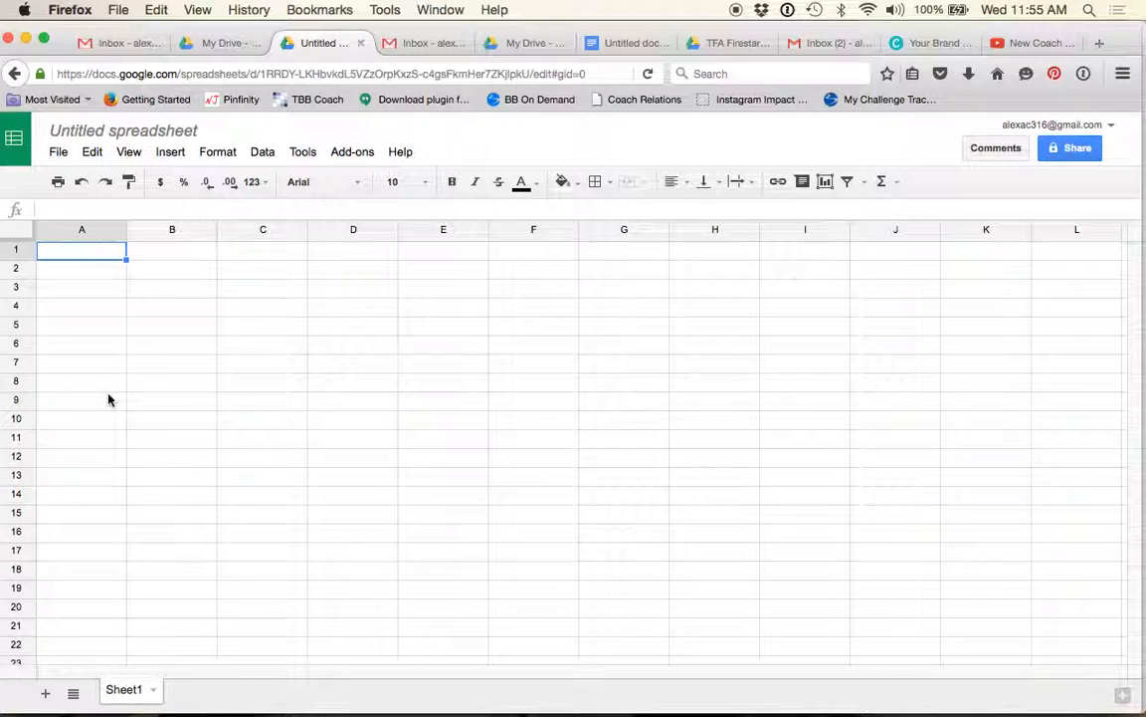
Step: Back in the Drive file list, expand the New menu to show more file types
{"action": "left_click", "coordinate": [217, 44]}
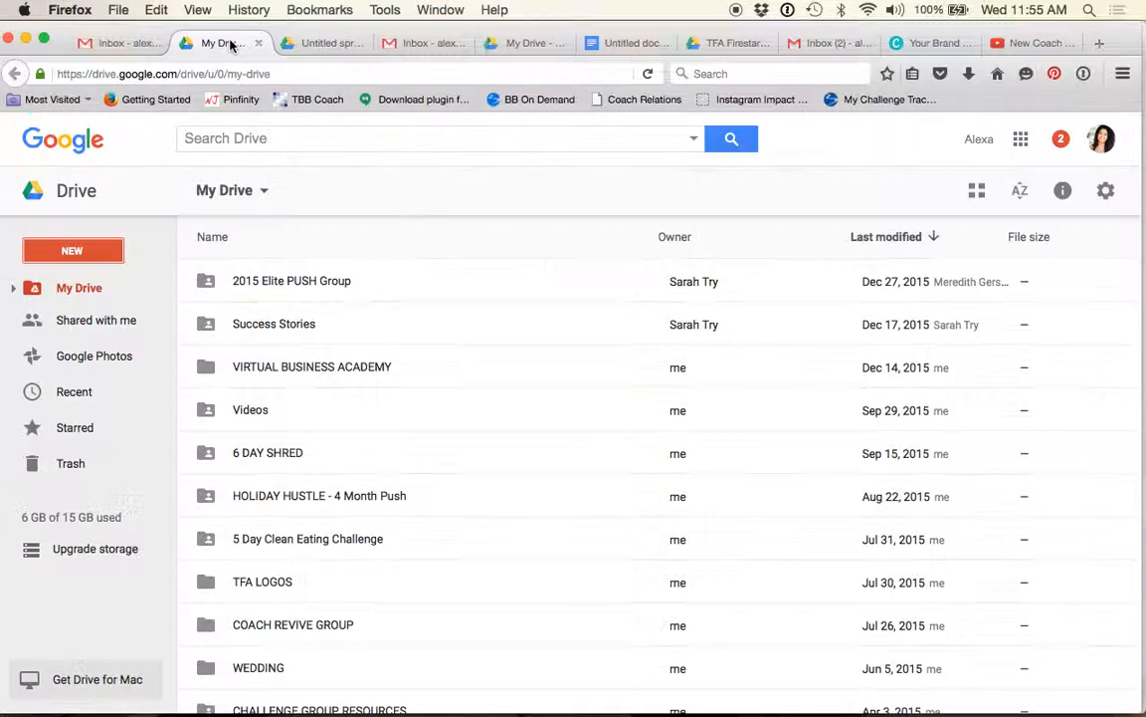
{"action": "left_click", "coordinate": [72, 251]}
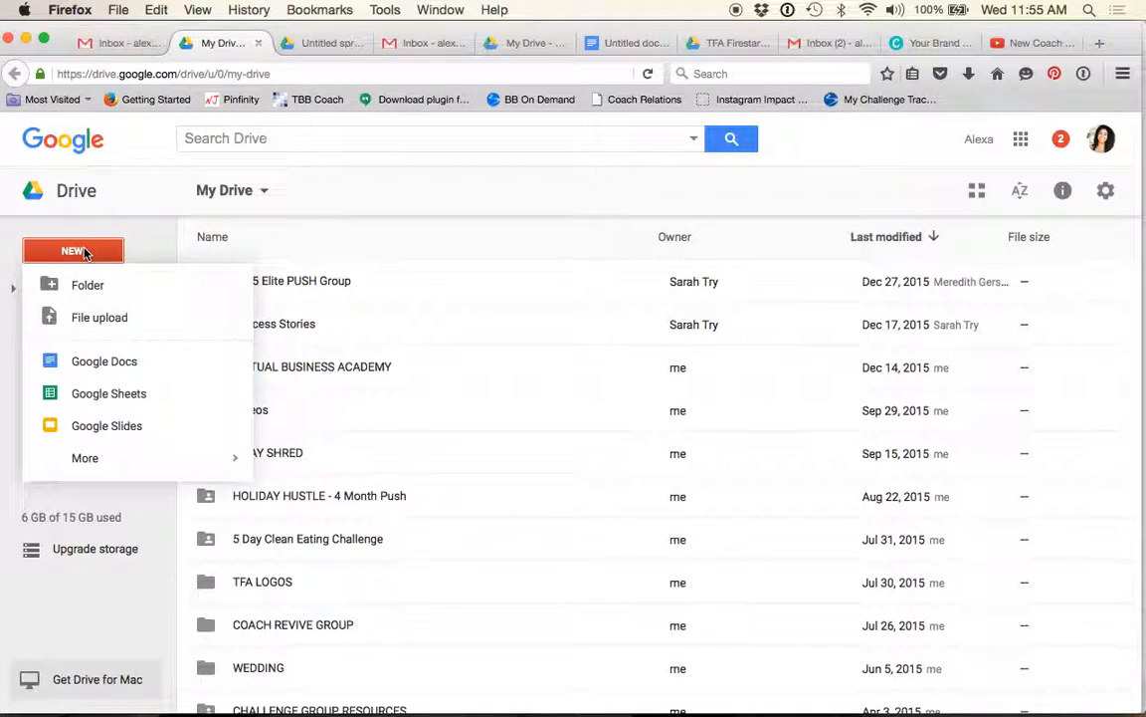
{"action": "mouse_move", "coordinate": [179, 372]}
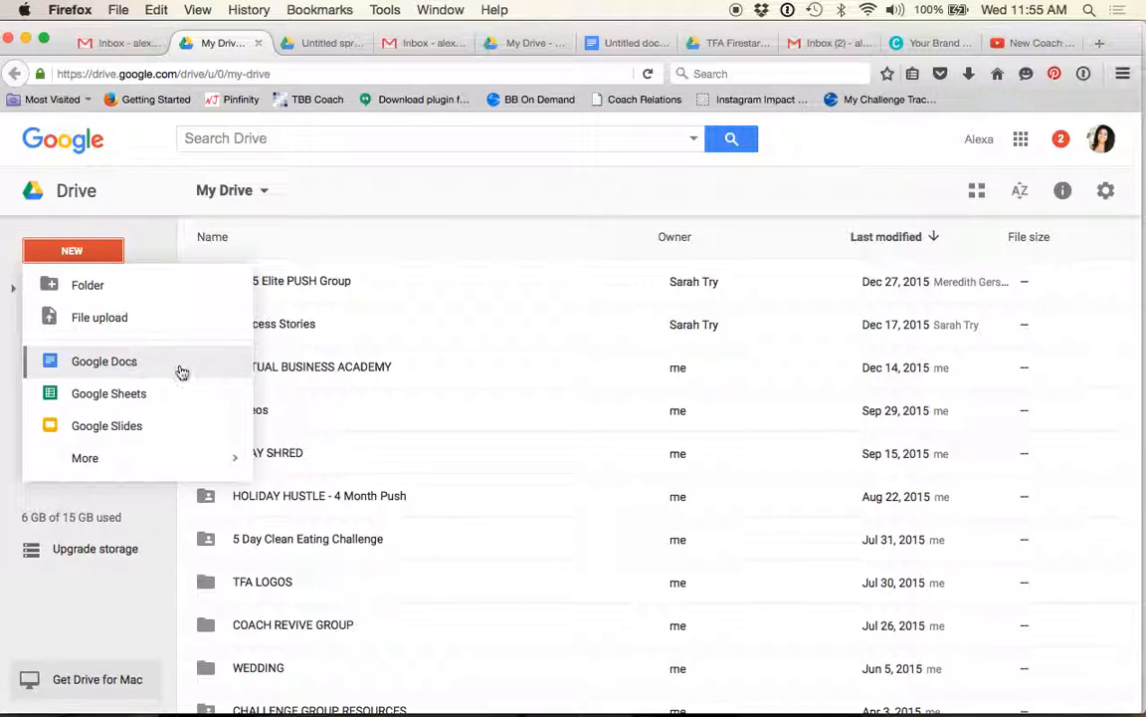
{"action": "mouse_move", "coordinate": [179, 430]}
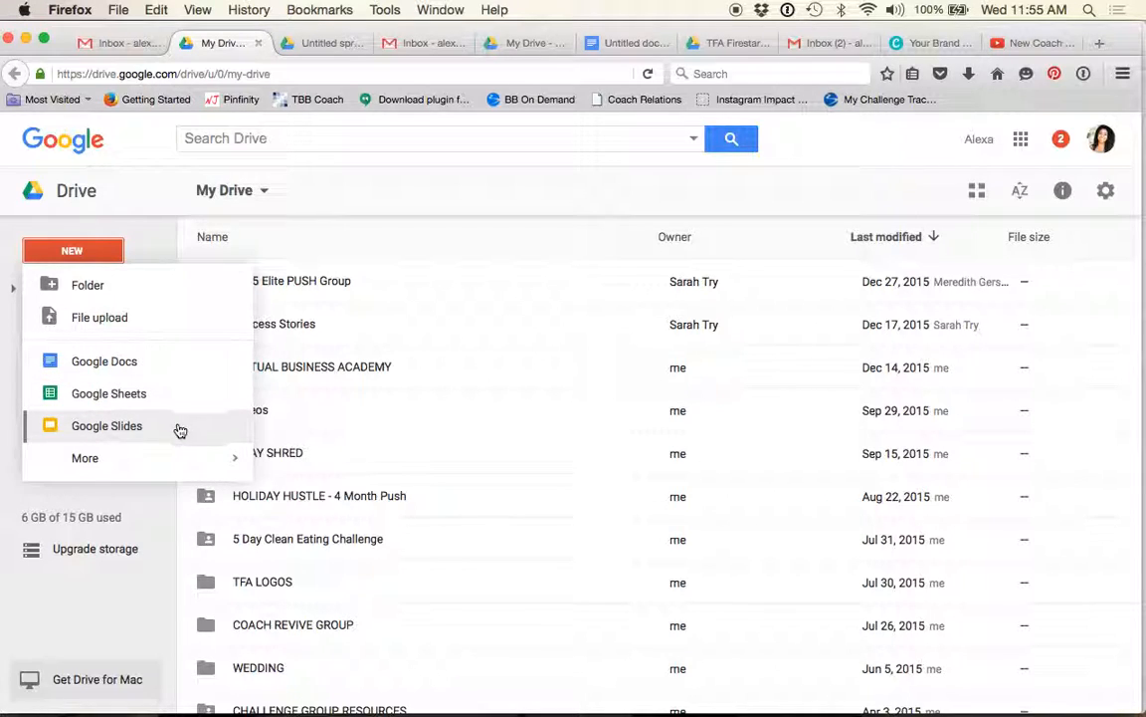
{"action": "left_click", "coordinate": [83, 458]}
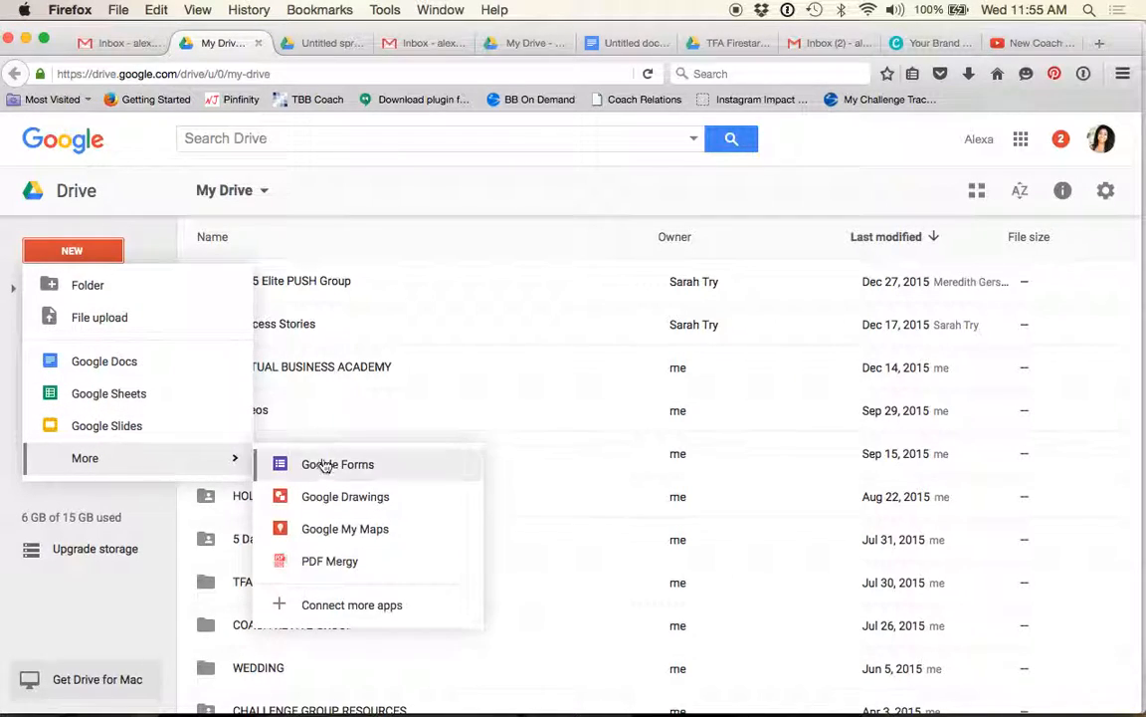
{"action": "mouse_move", "coordinate": [348, 474]}
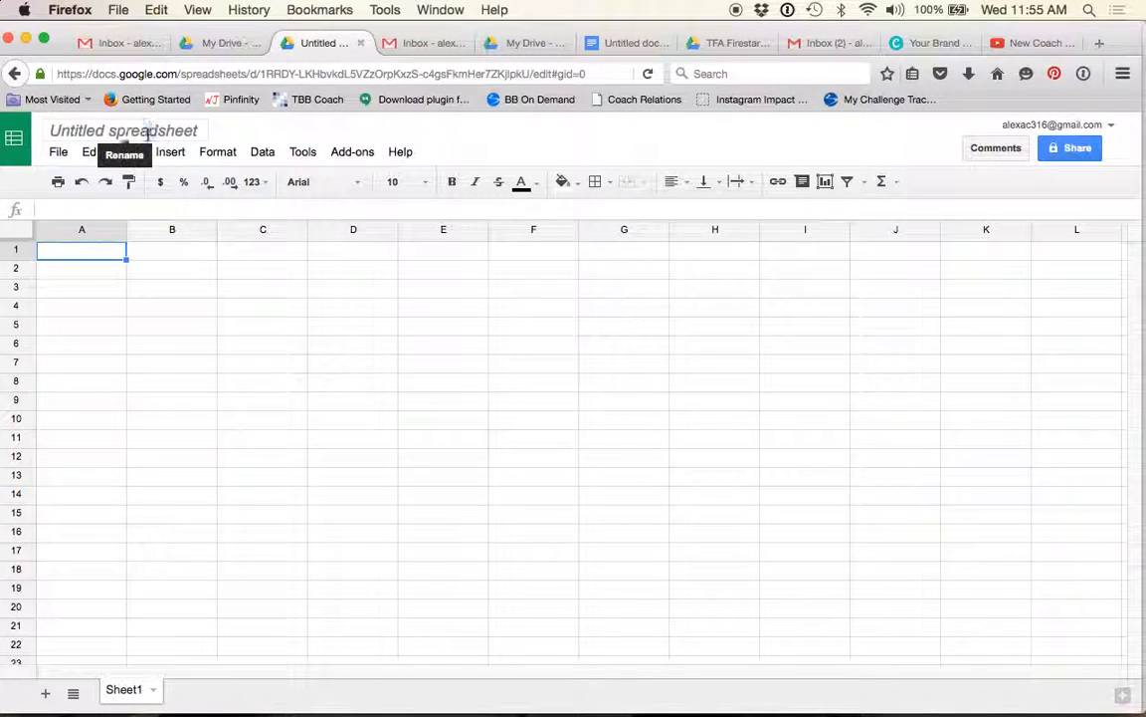
Step: Rename the spreadsheet to 'Contact List'
{"action": "type", "text": "Contact List"}
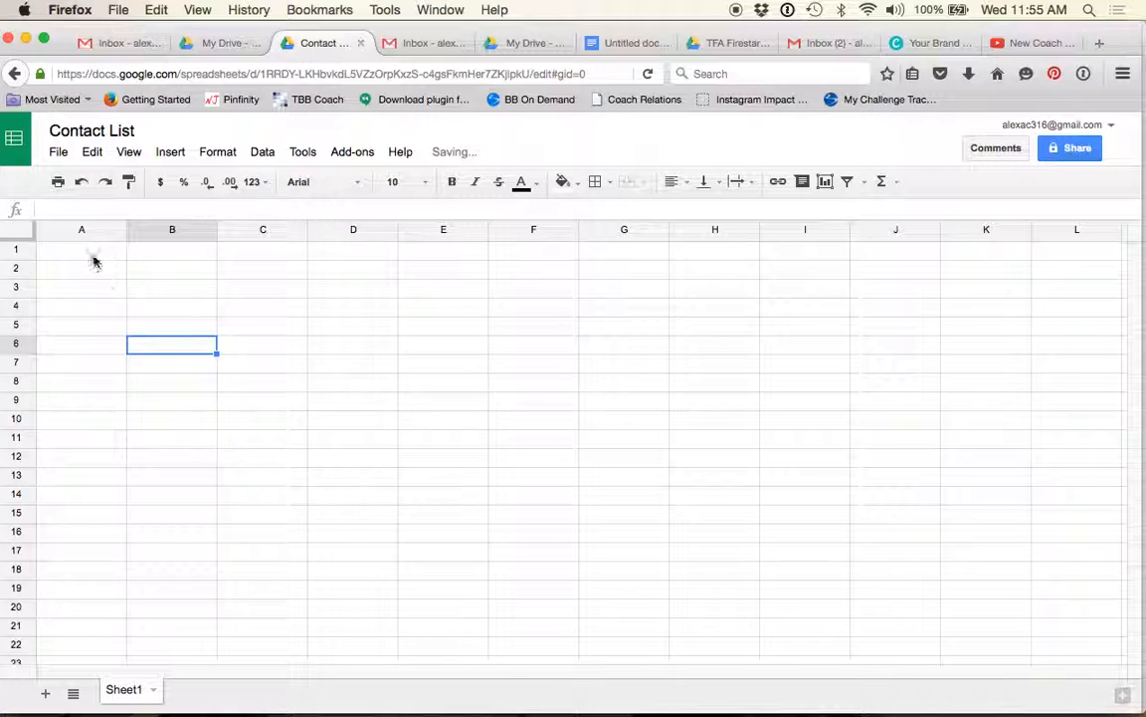
{"action": "left_click", "coordinate": [81, 251]}
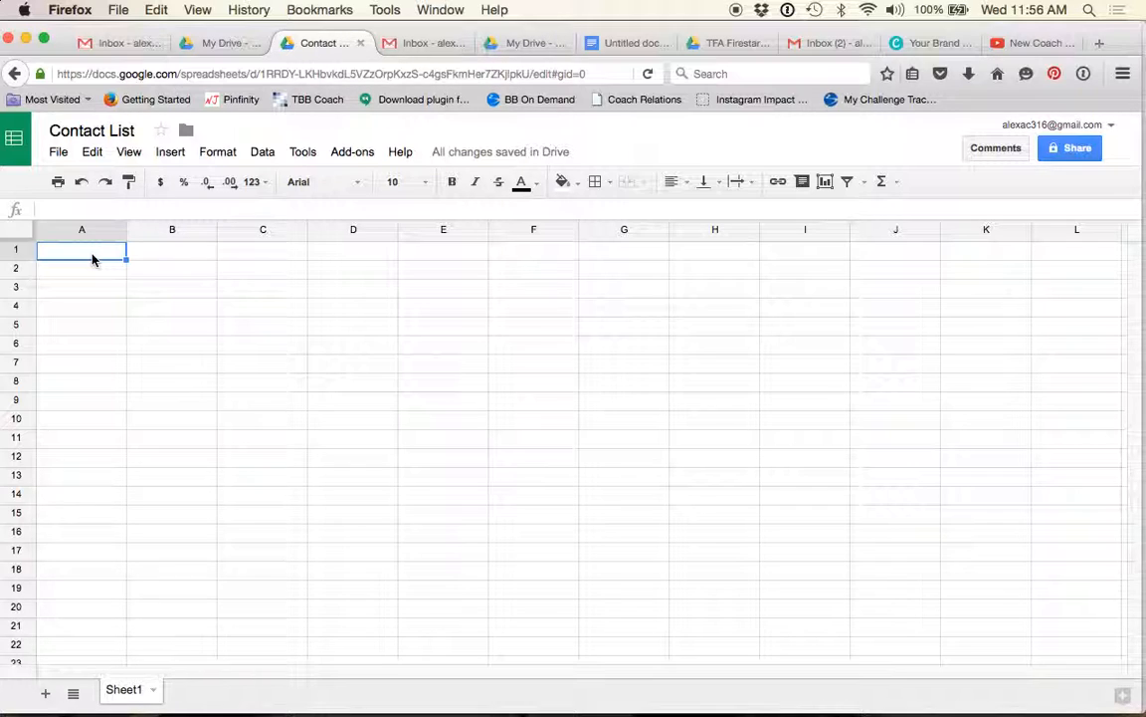
Step: Enter row-1 headers: Name, Email/FB, Follow Up Date, What I'm Follow Up with, Progress Check in
{"action": "type", "text": "Name"}
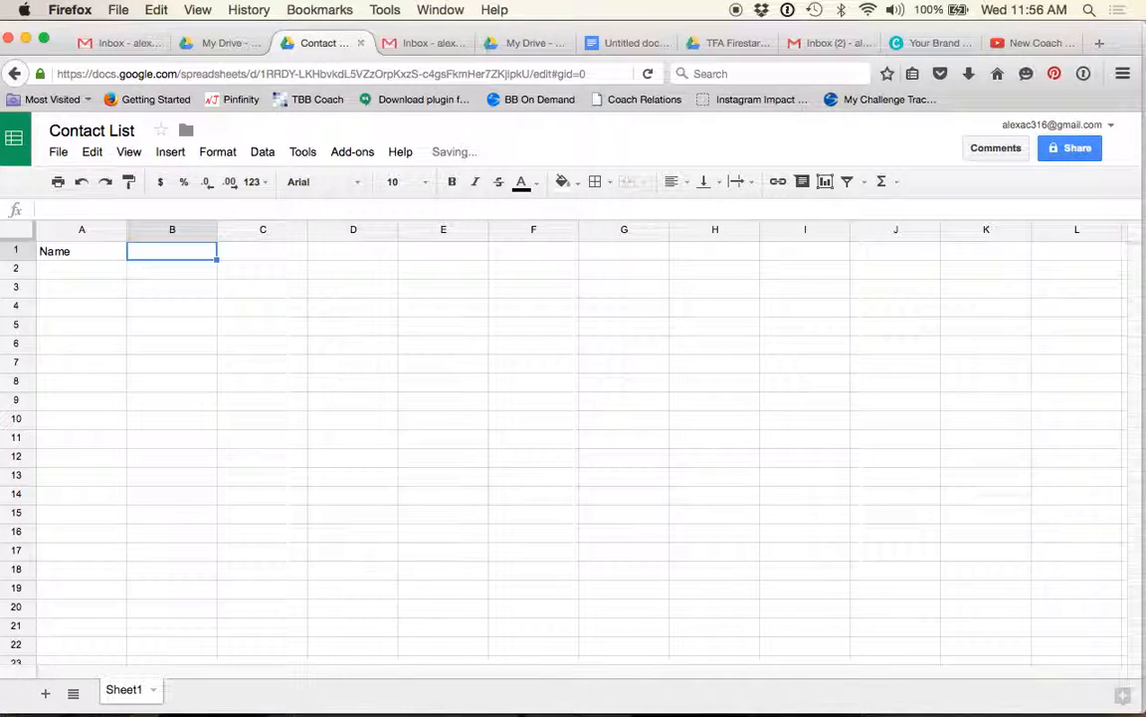
{"action": "type", "text": "Email/FB"}
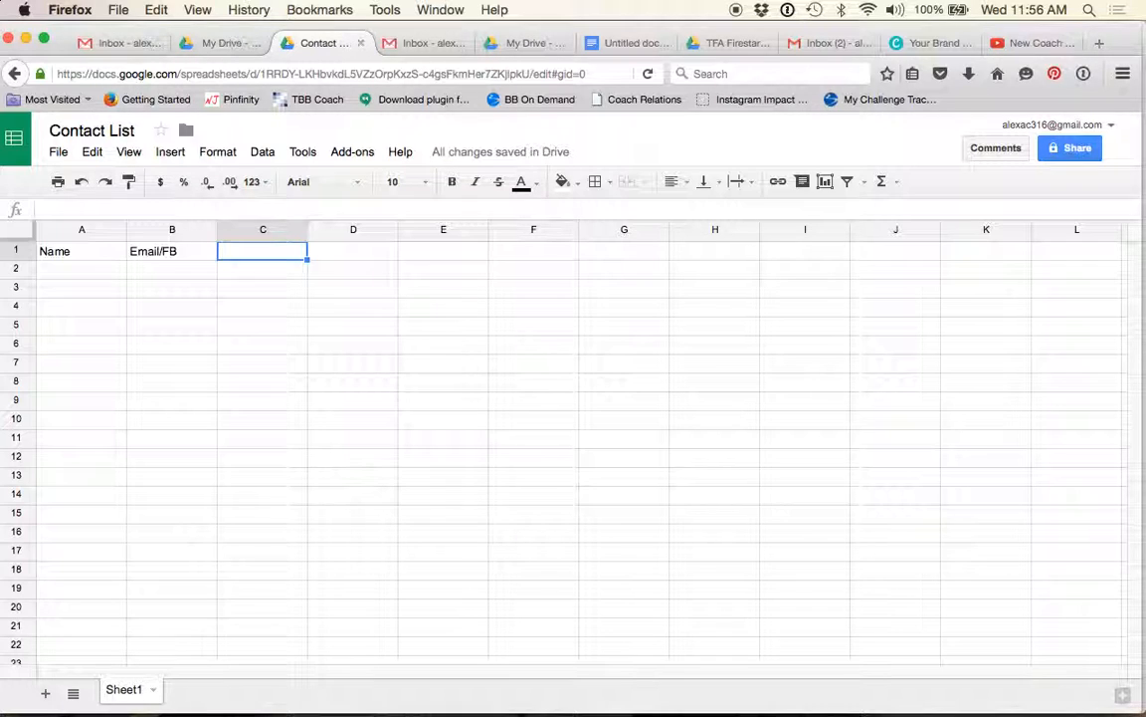
{"action": "type", "text": "Follow Up Da"}
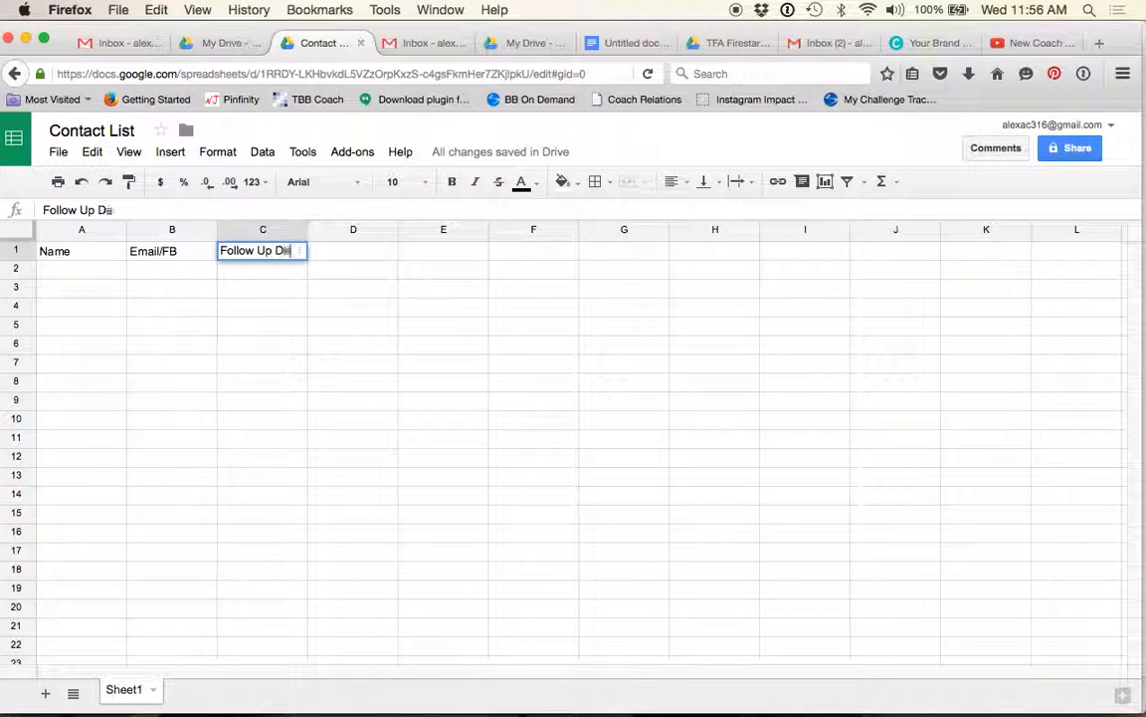
{"action": "type", "text": "What I'm Follow Up wi"}
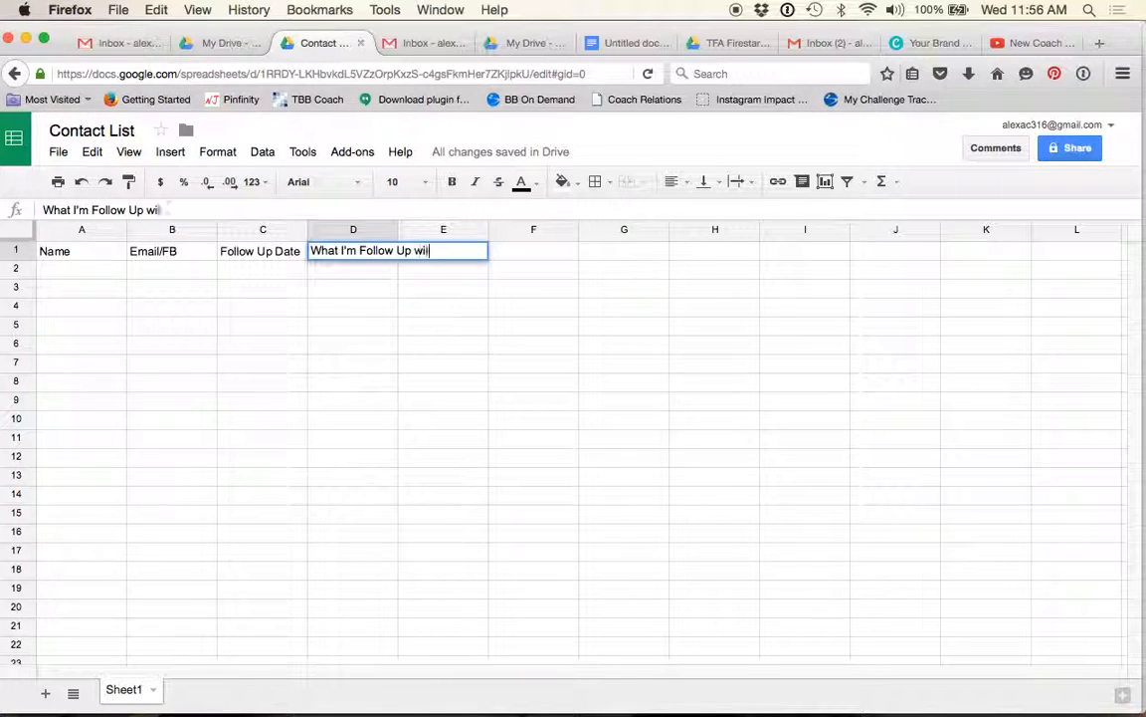
{"action": "key", "text": "Enter"}
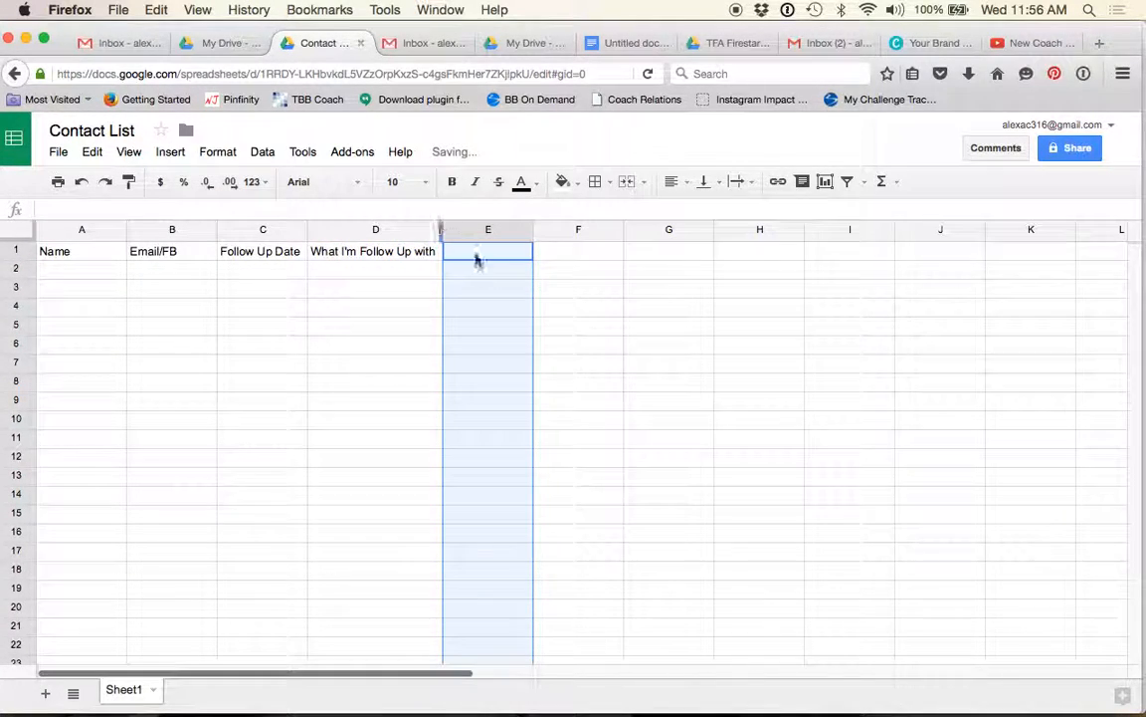
{"action": "type", "text": "Progress Check in"}
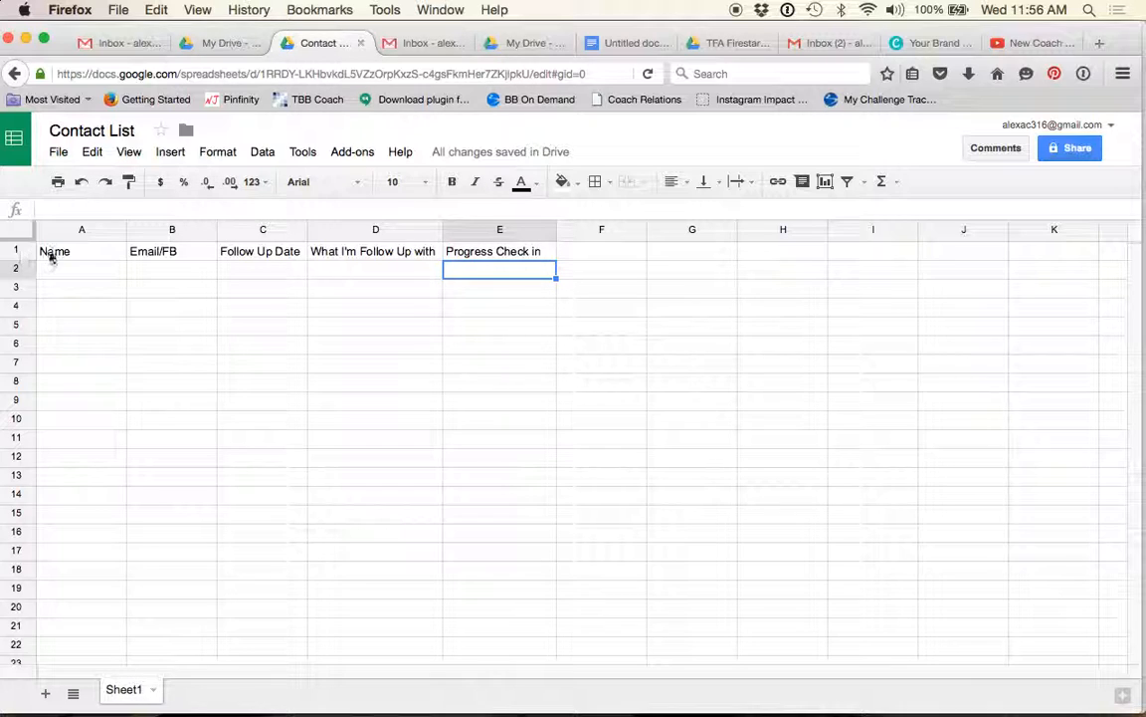
{"action": "left_click", "coordinate": [56, 251]}
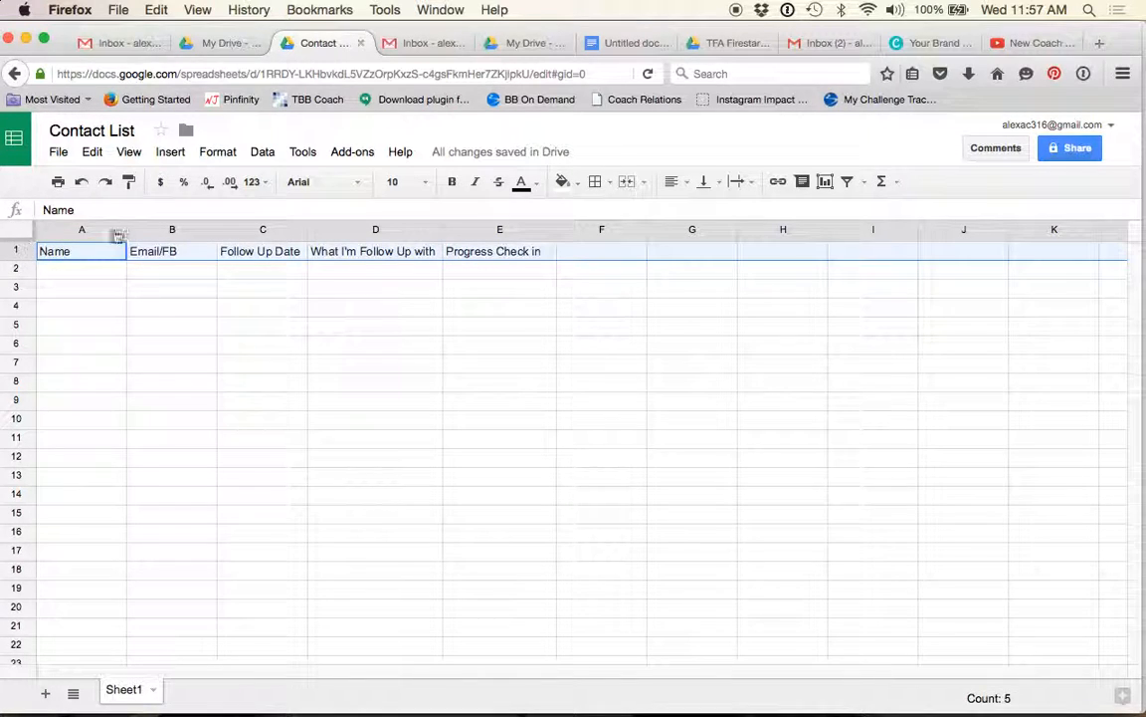
Step: Format the header row with white text on a black fill
{"action": "left_click", "coordinate": [521, 181]}
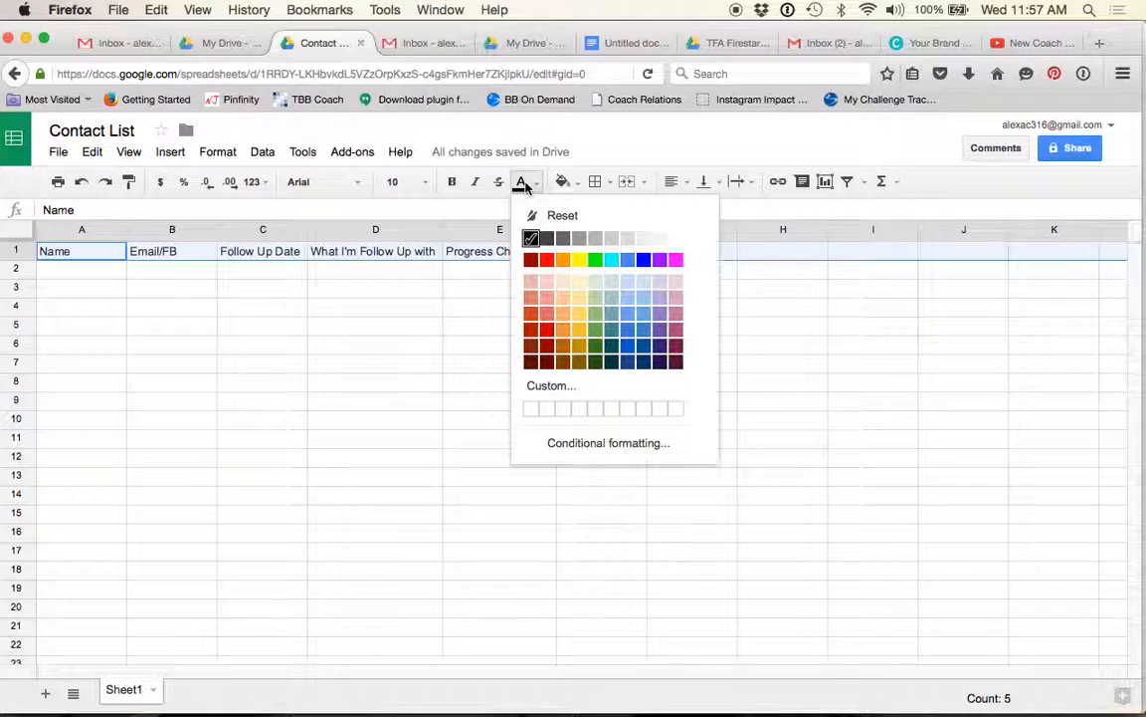
{"action": "left_click", "coordinate": [562, 181]}
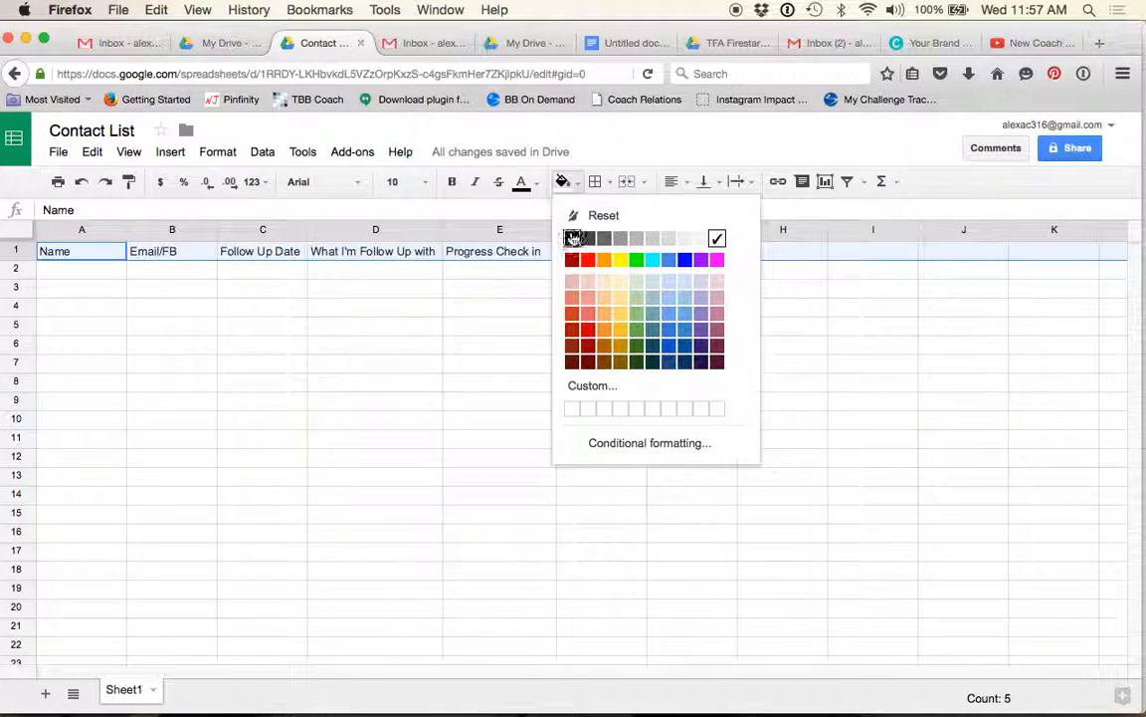
{"action": "left_click", "coordinate": [573, 237]}
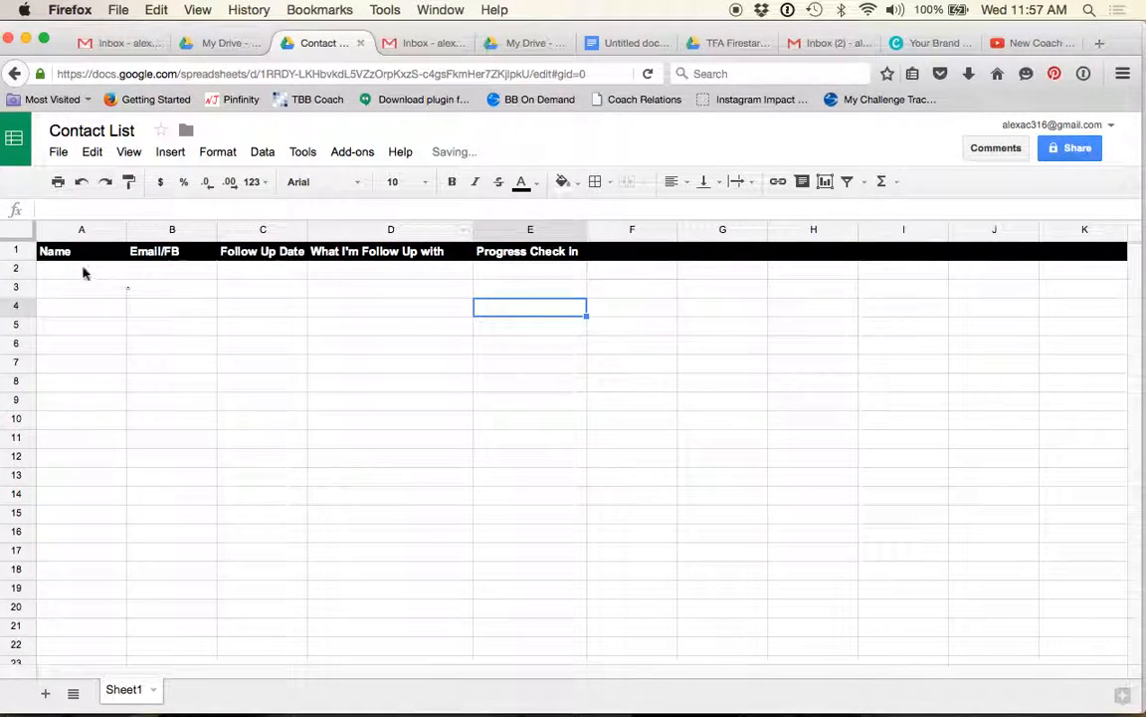
{"action": "left_click", "coordinate": [81, 267]}
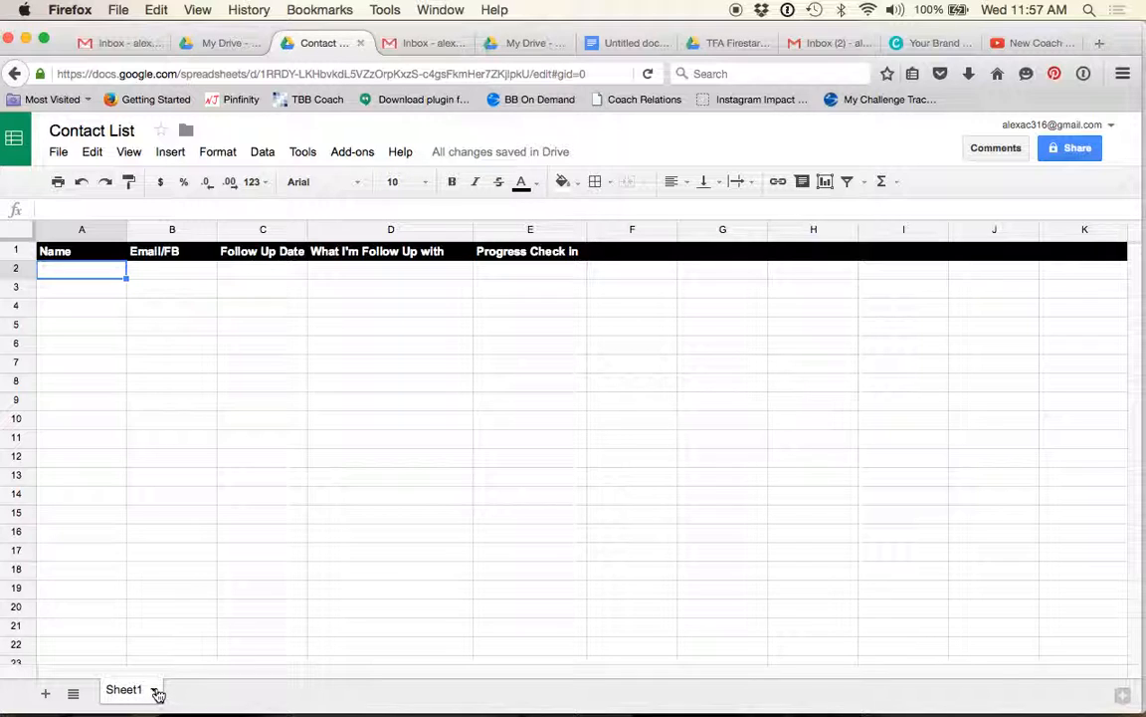
Step: Duplicate the sheet and name the tabs INVITING and FORMING
{"action": "right_click", "coordinate": [124, 689]}
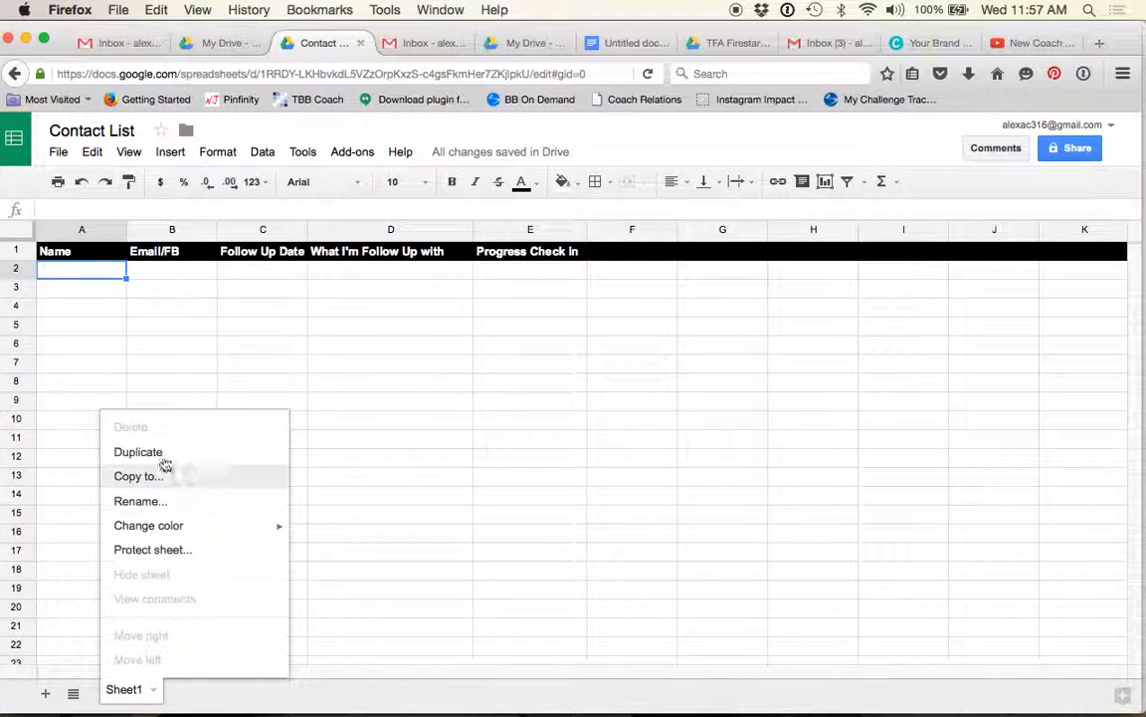
{"action": "left_click", "coordinate": [137, 452]}
{"action": "type", "text": "FORM"}
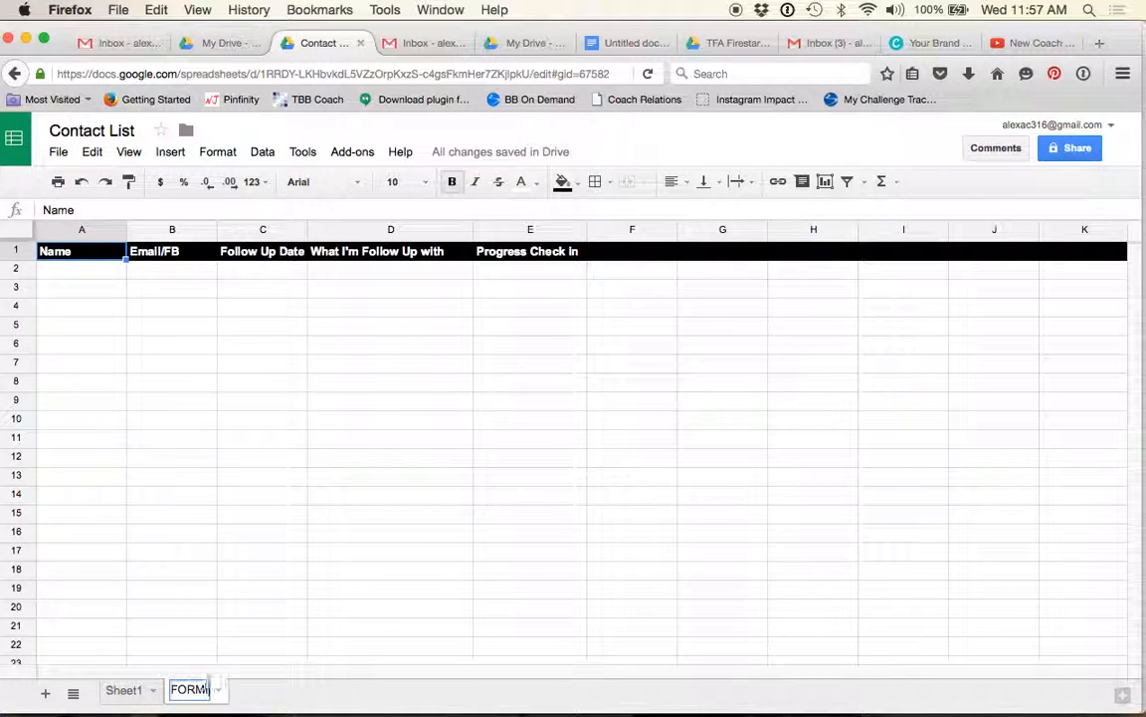
{"action": "left_click", "coordinate": [123, 689]}
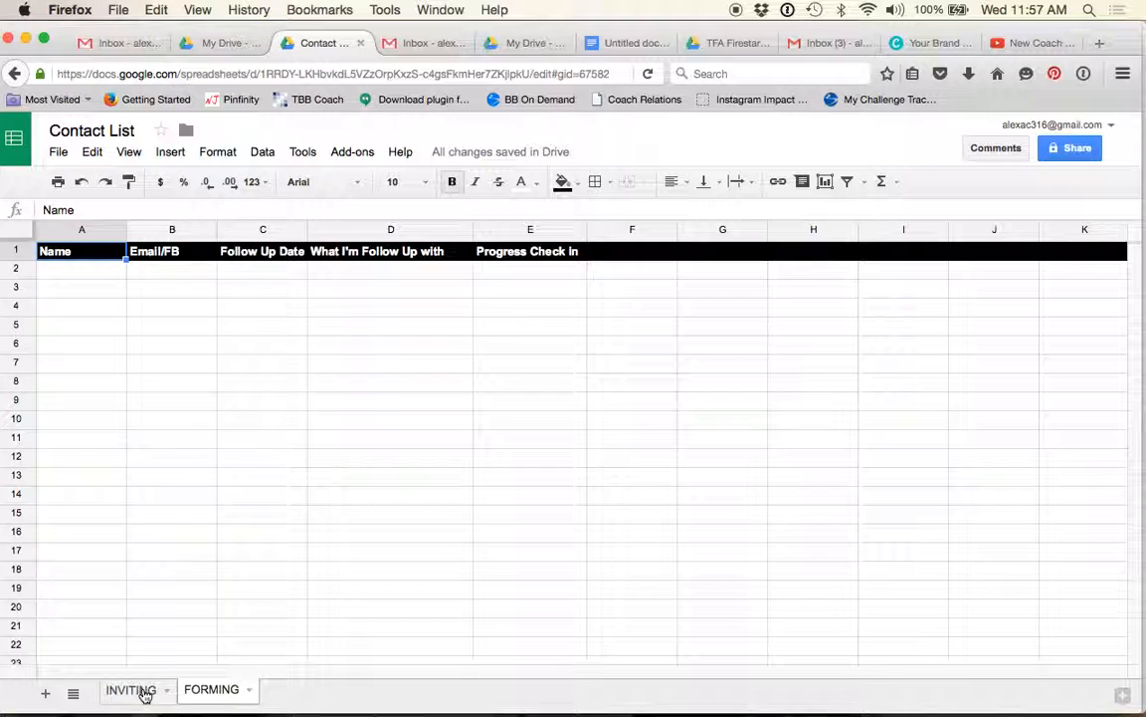
{"action": "left_click", "coordinate": [133, 689]}
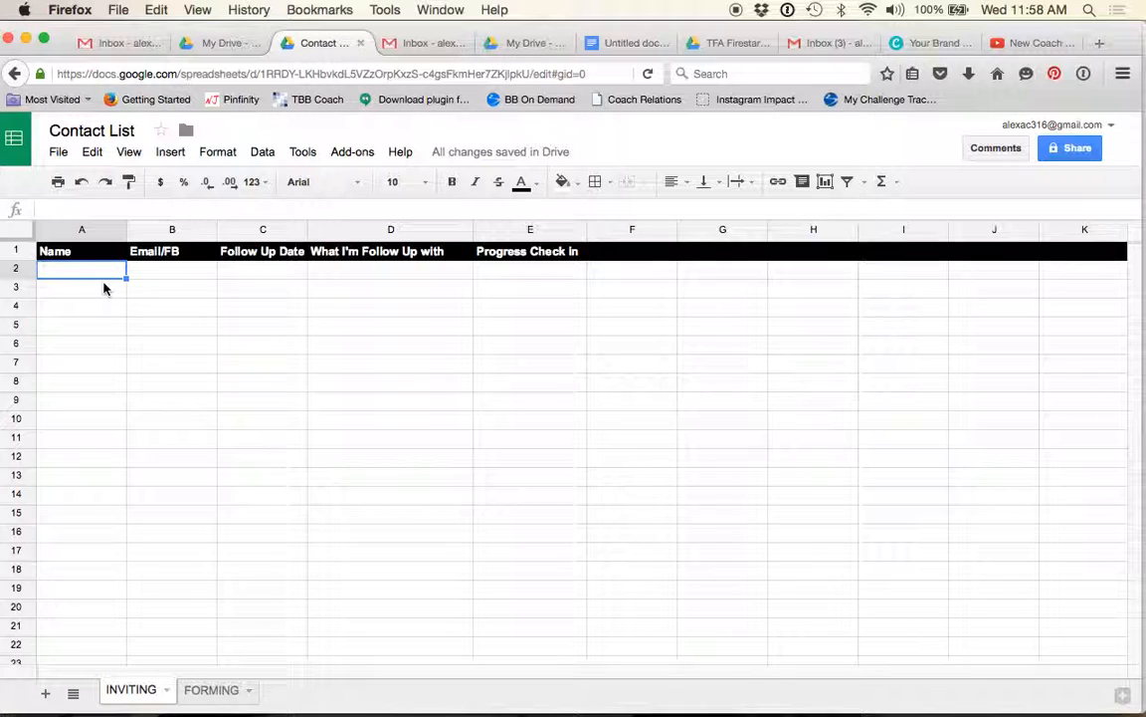
Step: Enter the first contact Autumn Calabrese with Facebook as the contact method
{"action": "type", "text": "Autumn"}
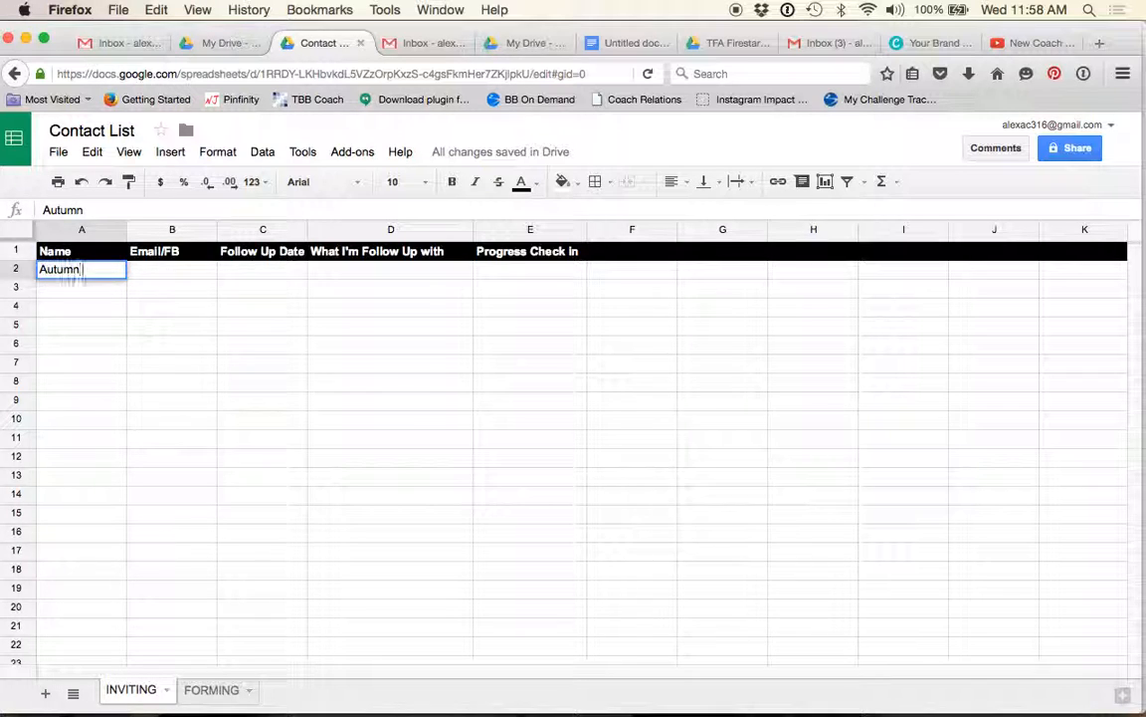
{"action": "type", "text": "Calabri"}
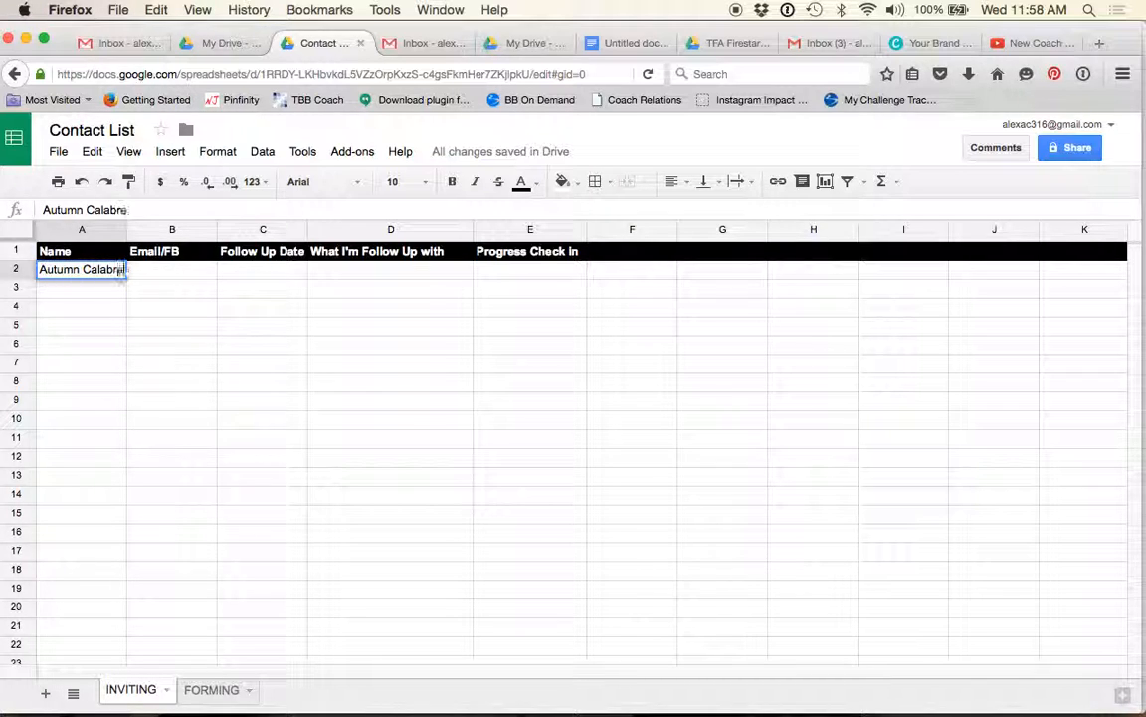
{"action": "left_click", "coordinate": [171, 326]}
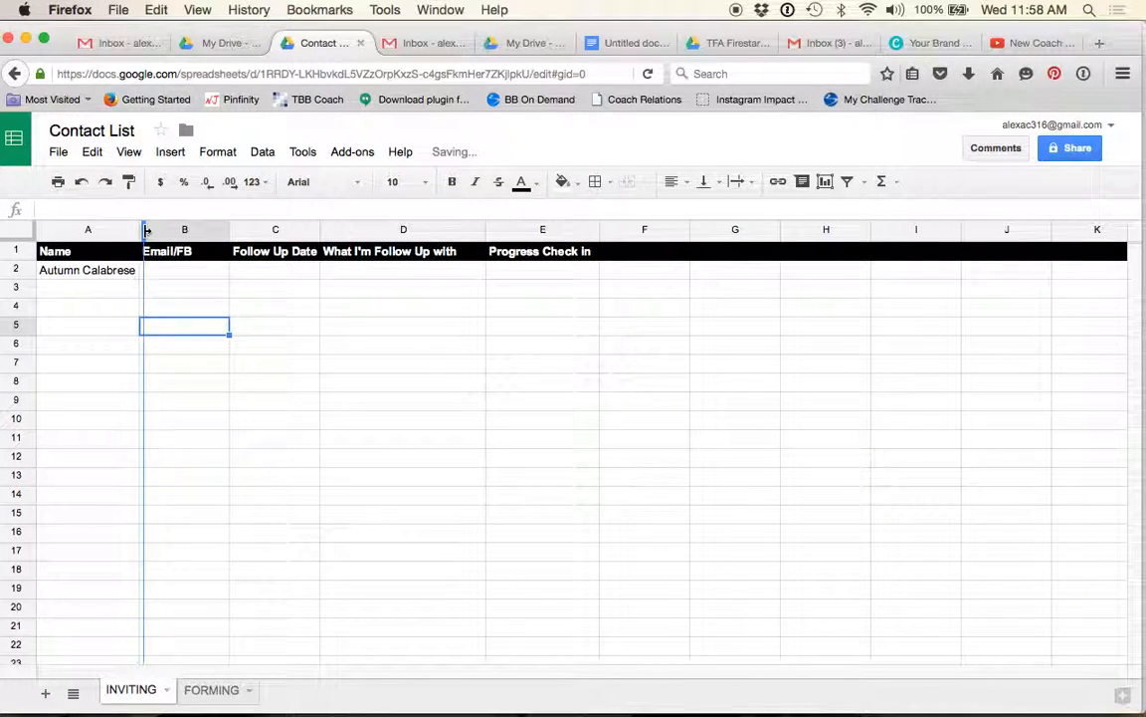
{"action": "left_click", "coordinate": [193, 271]}
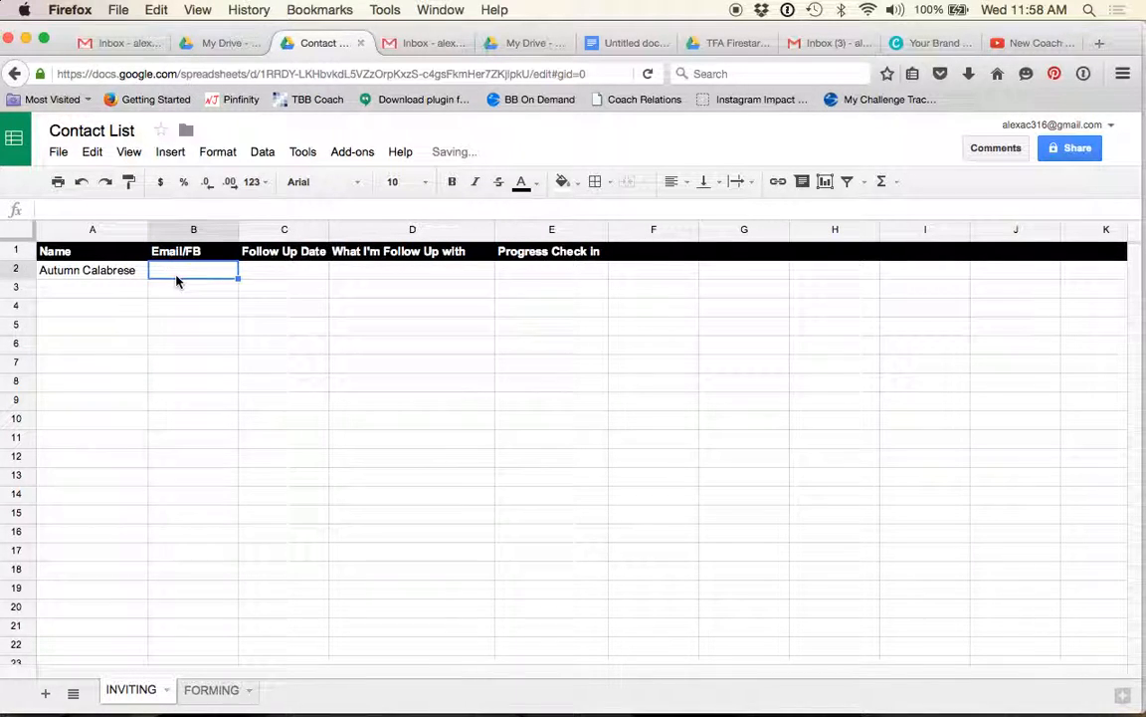
{"action": "type", "text": "FB"}
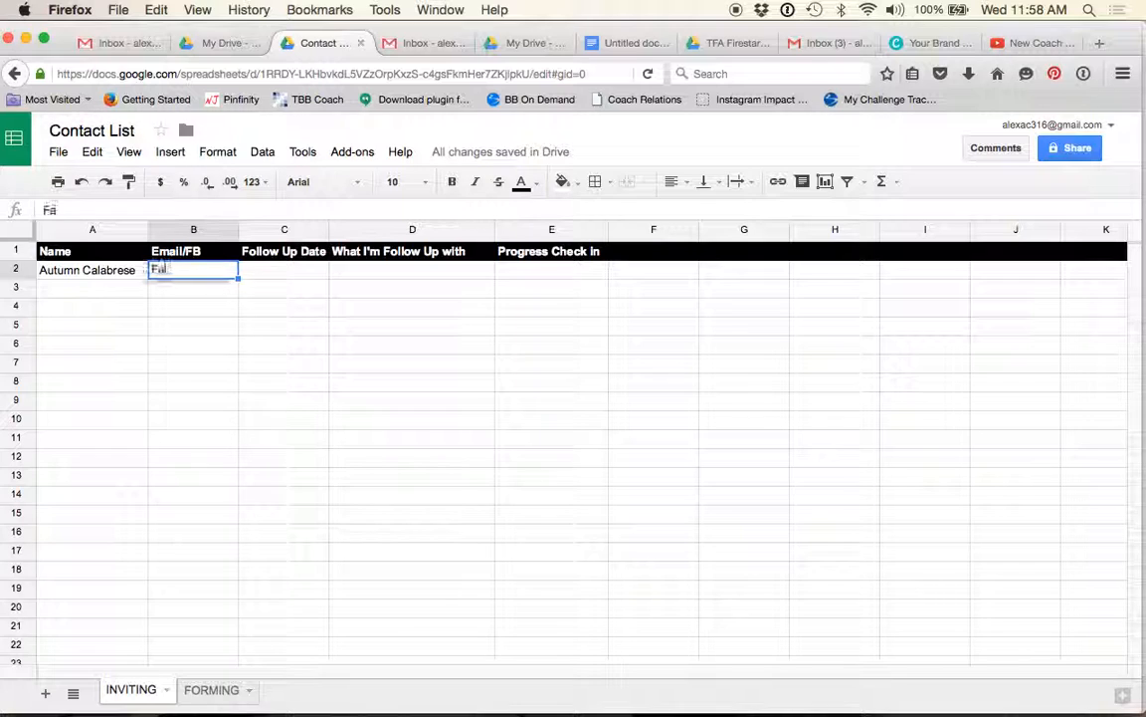
{"action": "type", "text": "Facebook"}
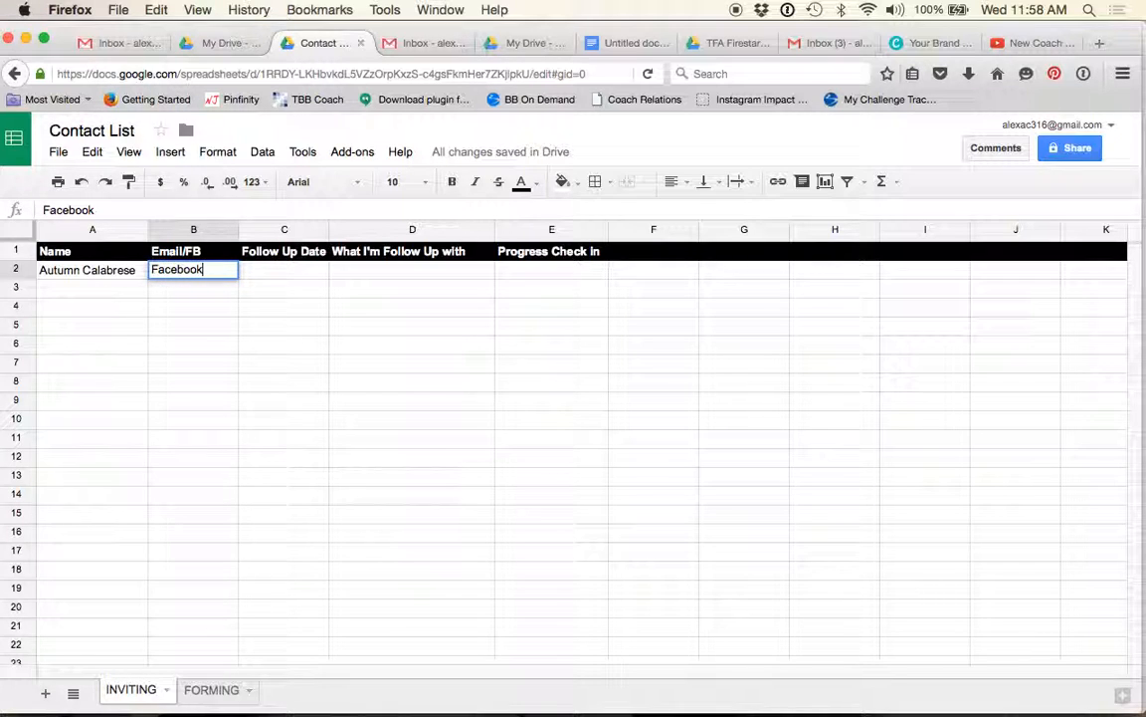
Step: Add the follow-up date 1/20/16 and the note FOLLOW UP 1
{"action": "left_click", "coordinate": [283, 270]}
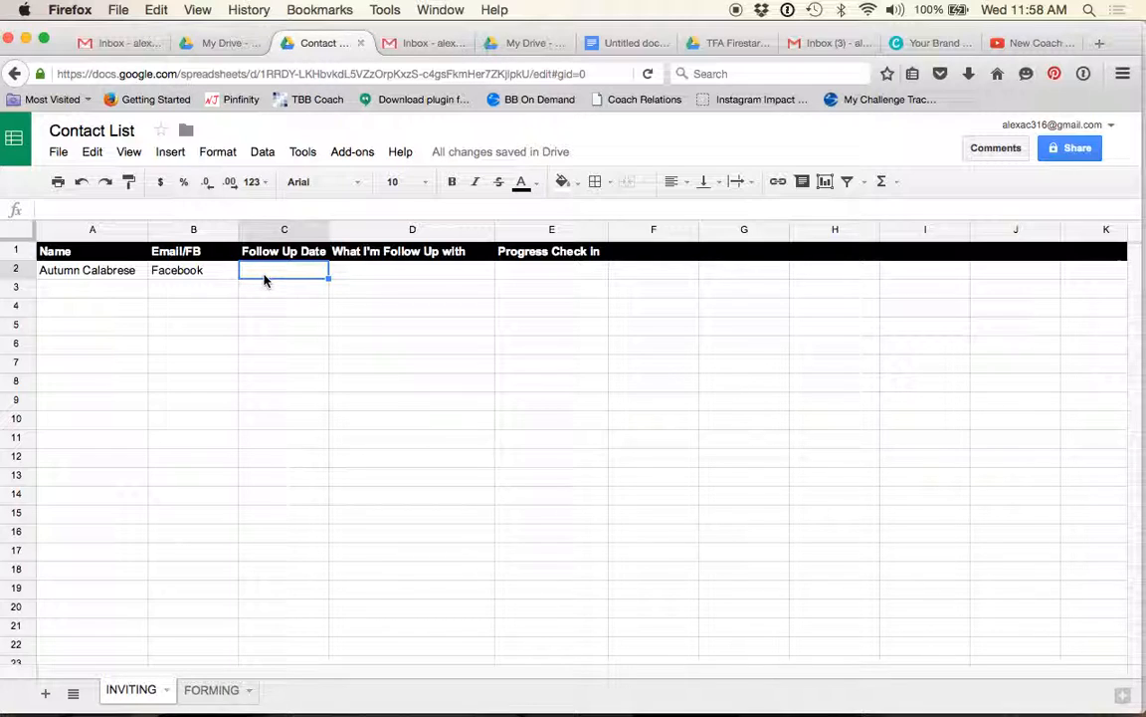
{"action": "type", "text": "1/20"}
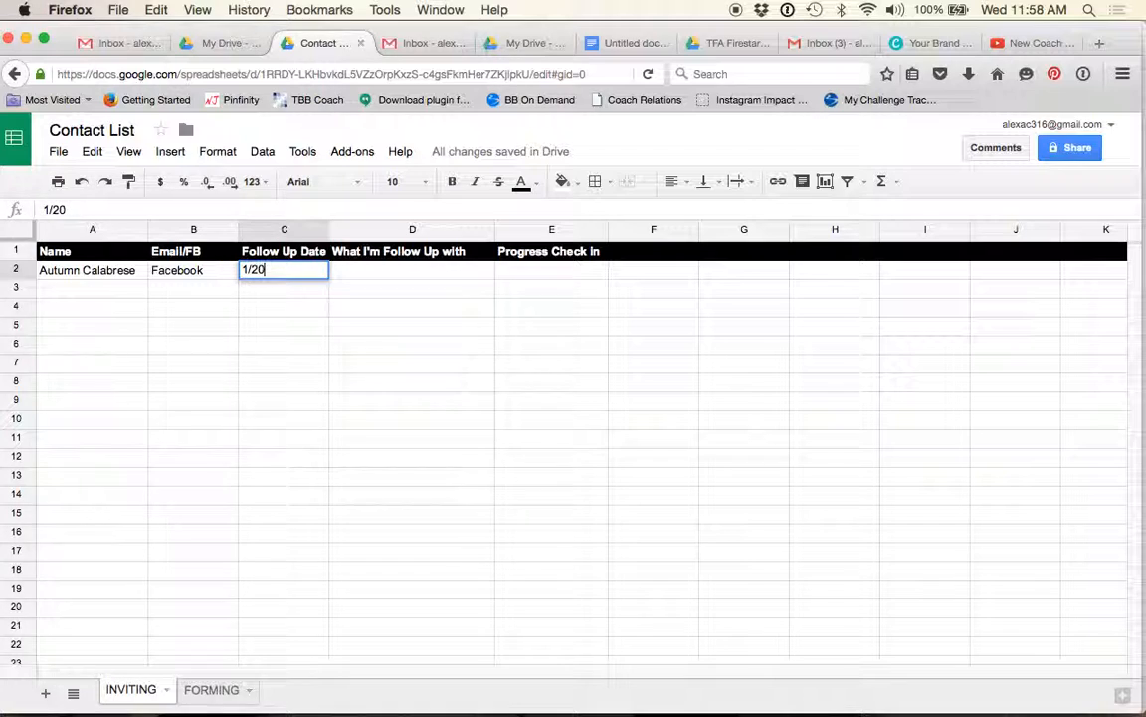
{"action": "type", "text": "/16"}
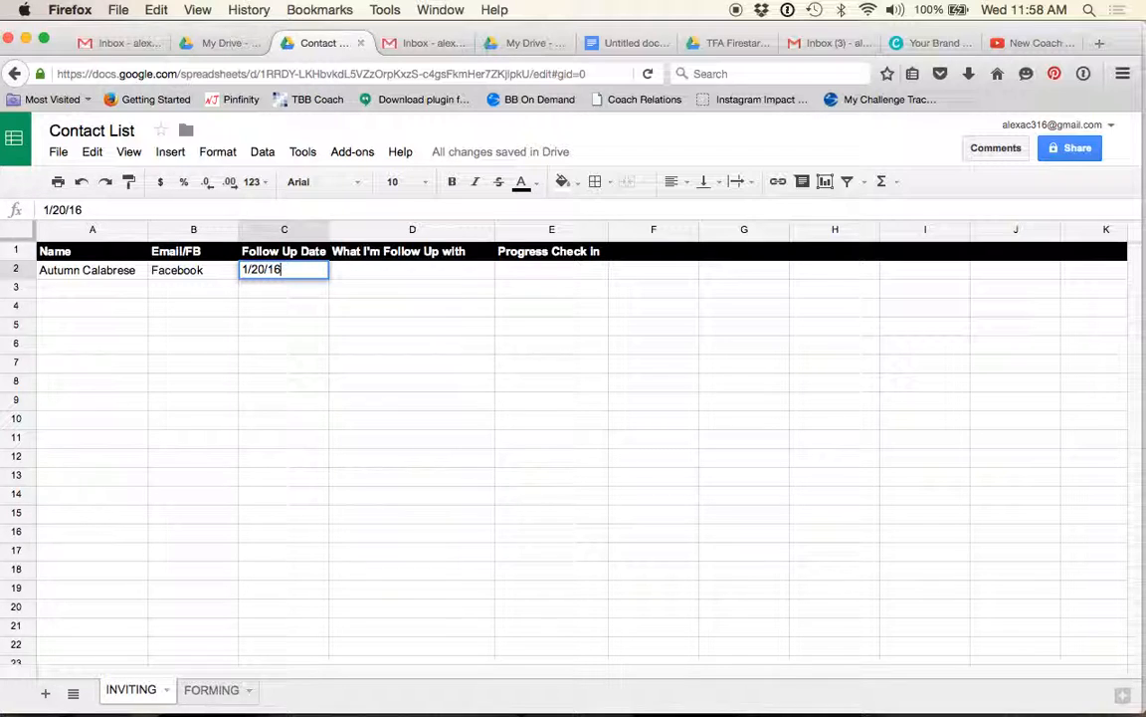
{"action": "key", "text": "Tab"}
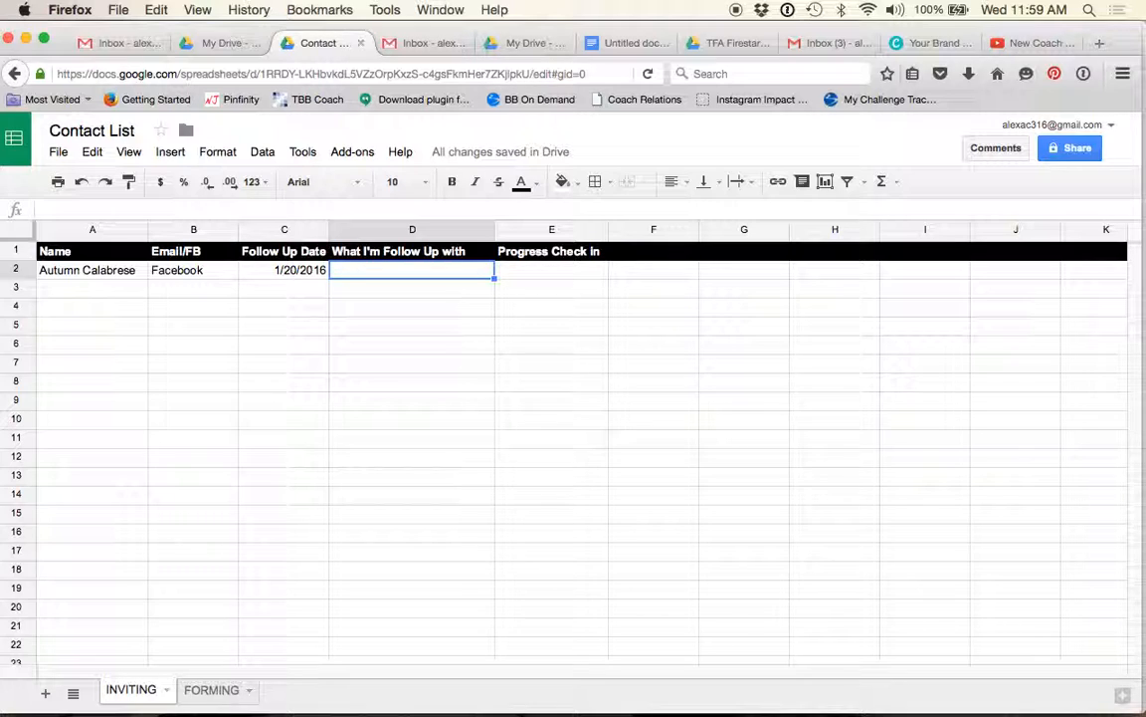
{"action": "type", "text": "fol"}
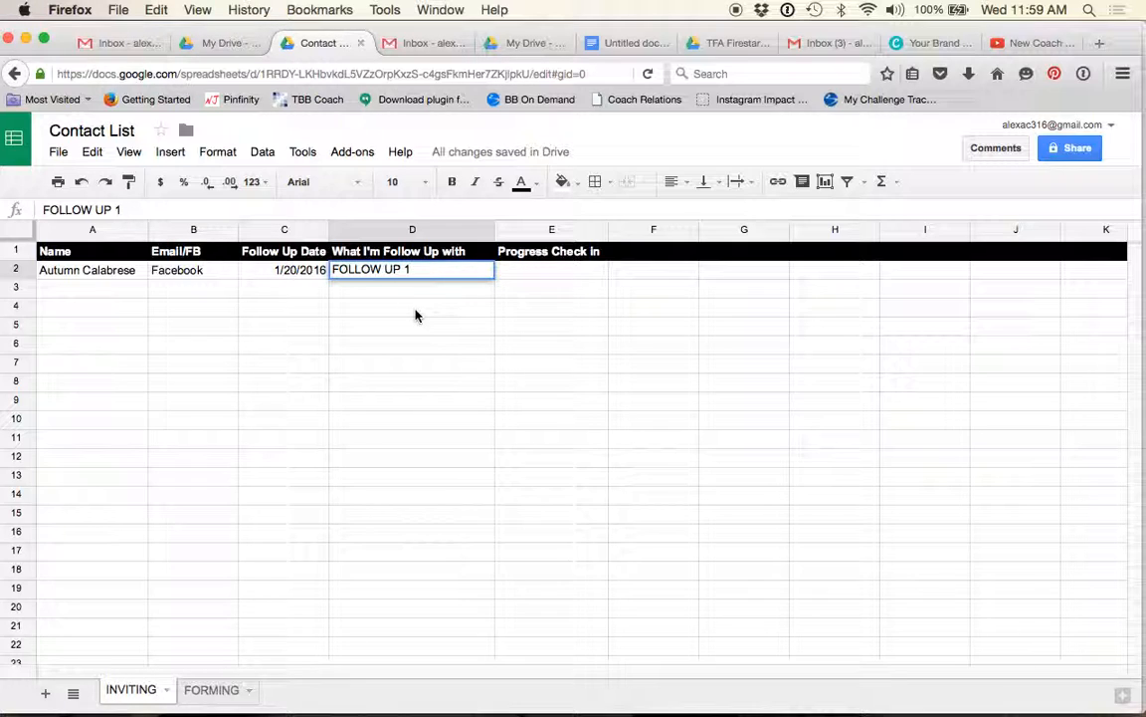
{"action": "left_click", "coordinate": [412, 306]}
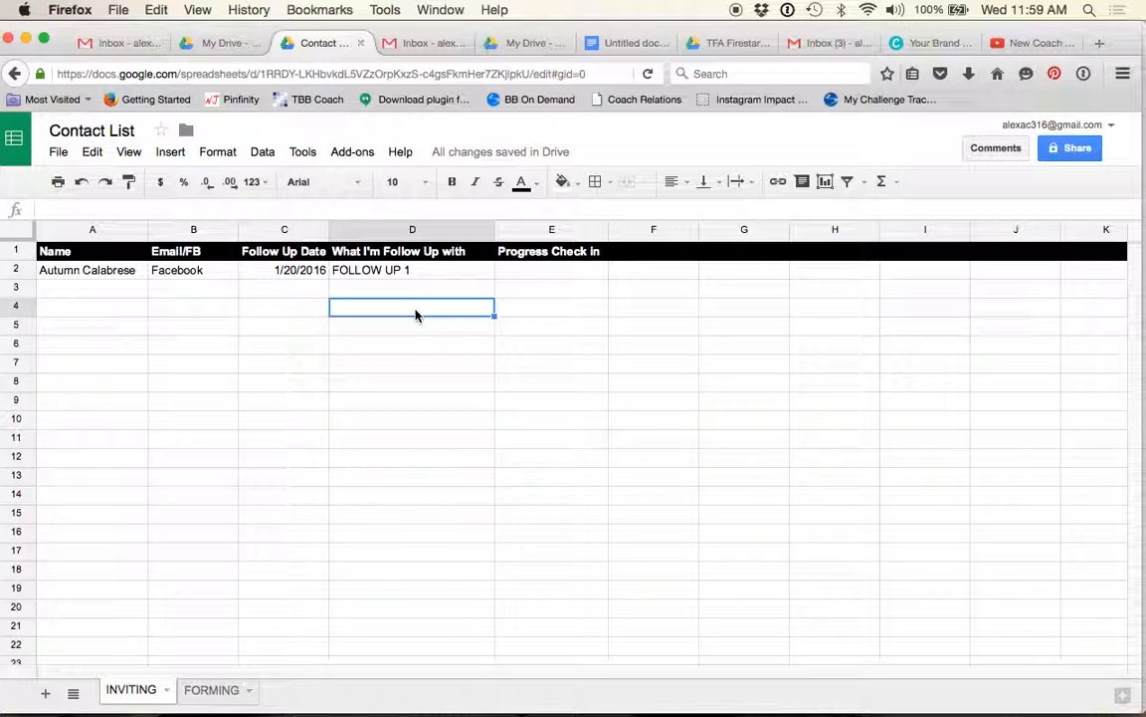
{"action": "mouse_move", "coordinate": [438, 203]}
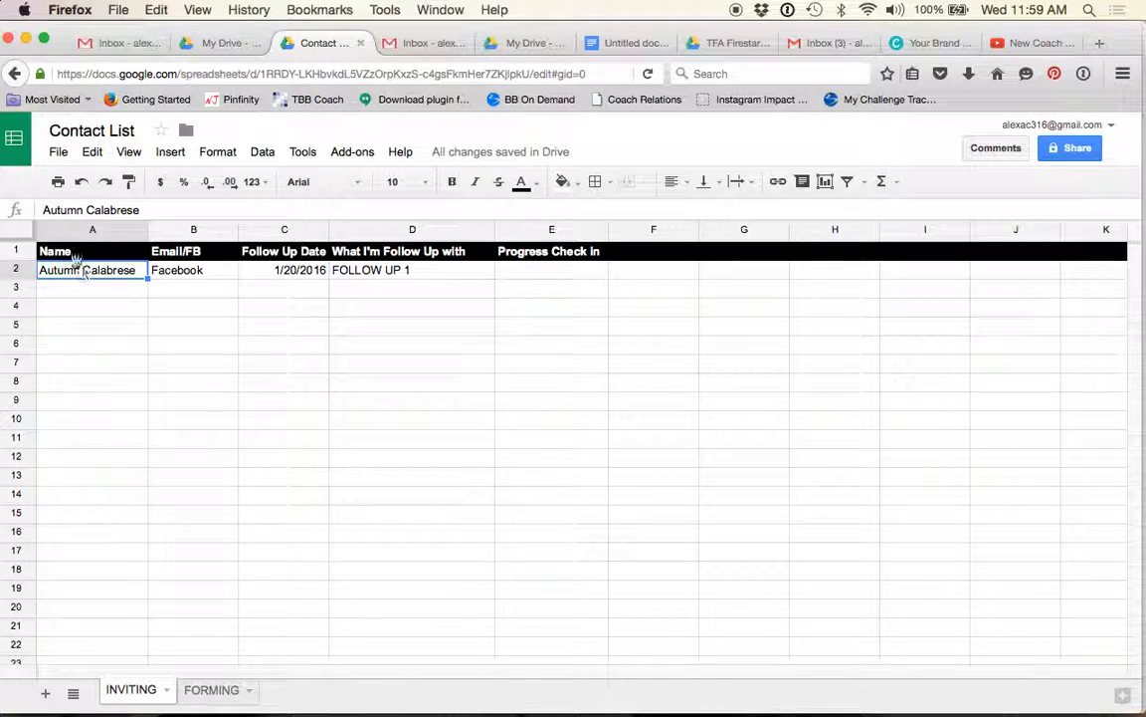
Step: Sort the whole sheet by Follow Up Date with 'Data has header row' ticked
{"action": "left_click", "coordinate": [80, 250]}
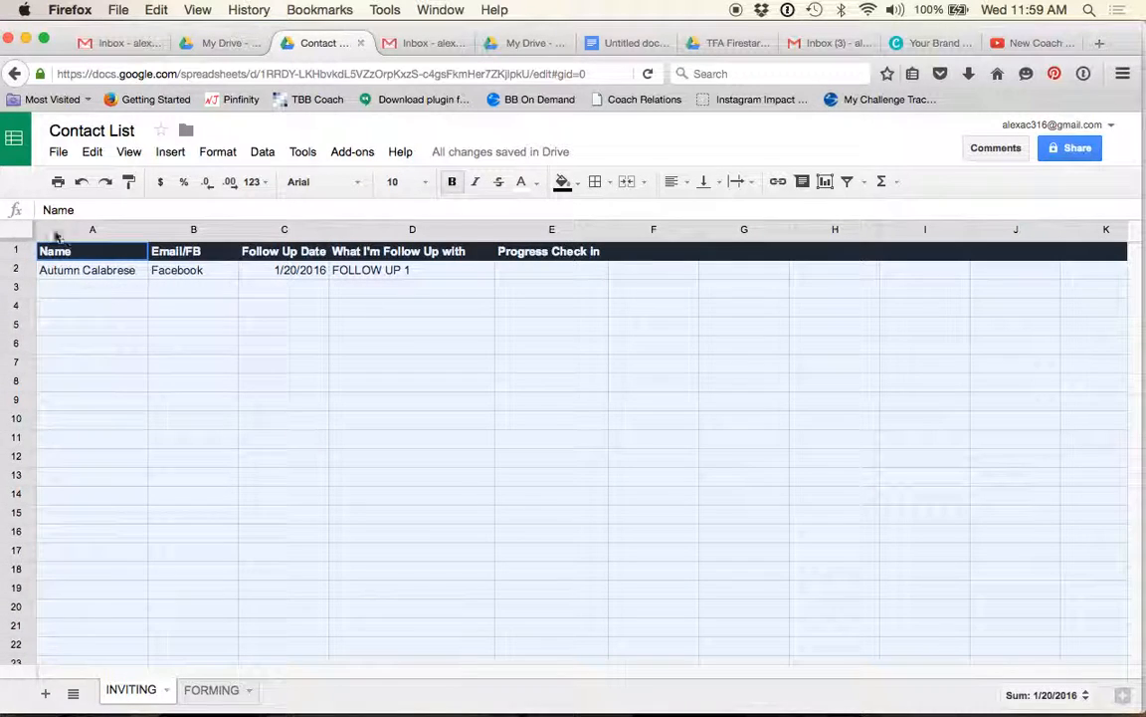
{"action": "mouse_move", "coordinate": [36, 227]}
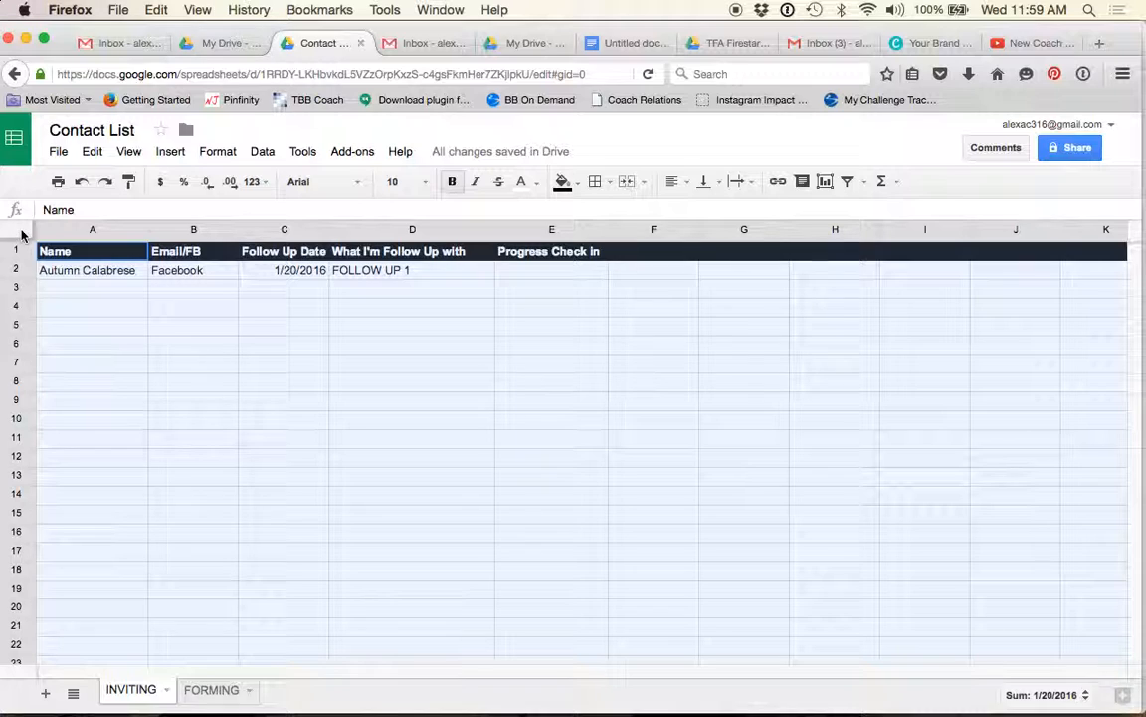
{"action": "left_click", "coordinate": [263, 151]}
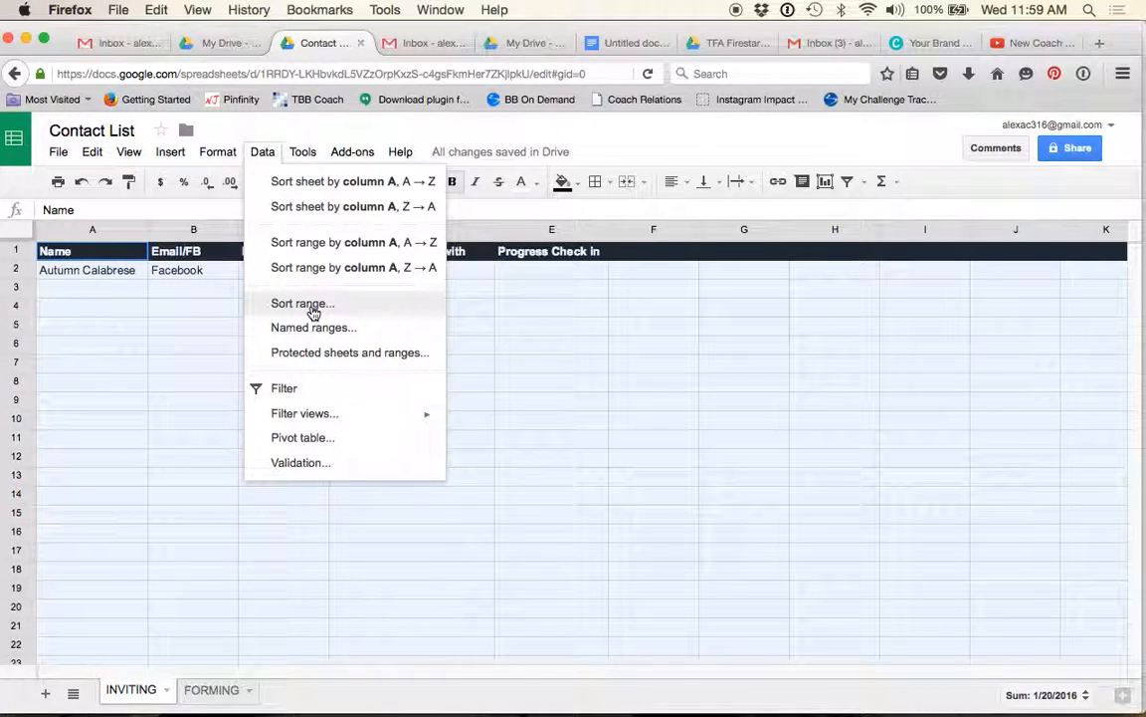
{"action": "left_click", "coordinate": [303, 303]}
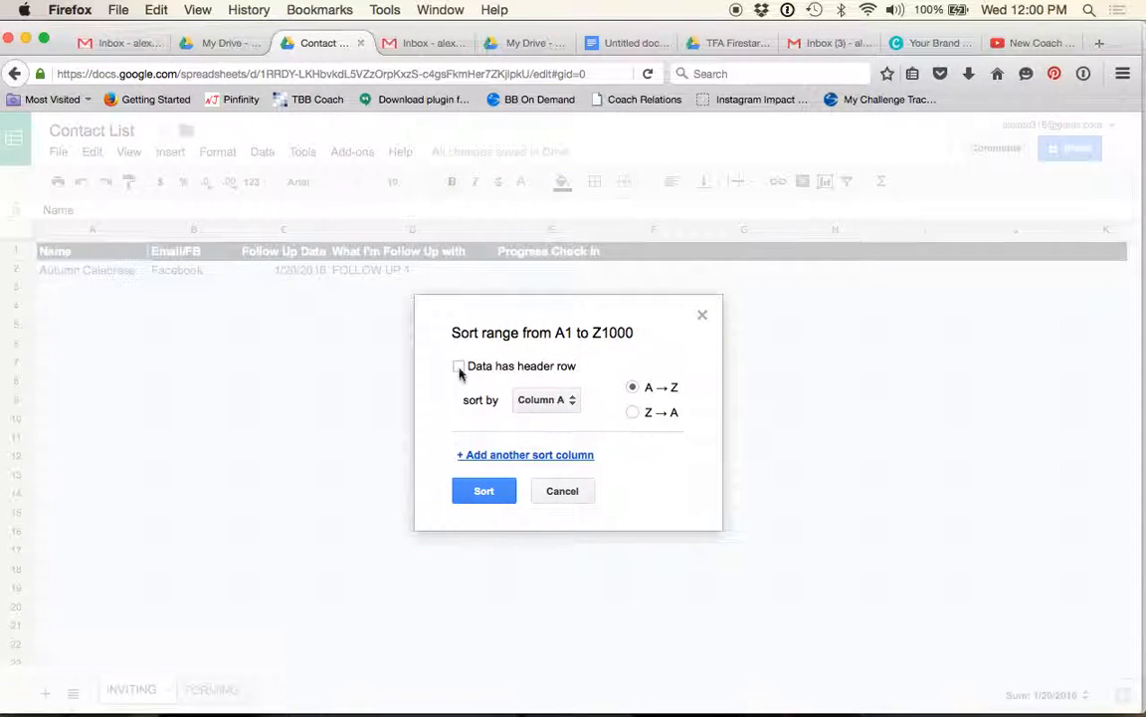
{"action": "left_click", "coordinate": [458, 367]}
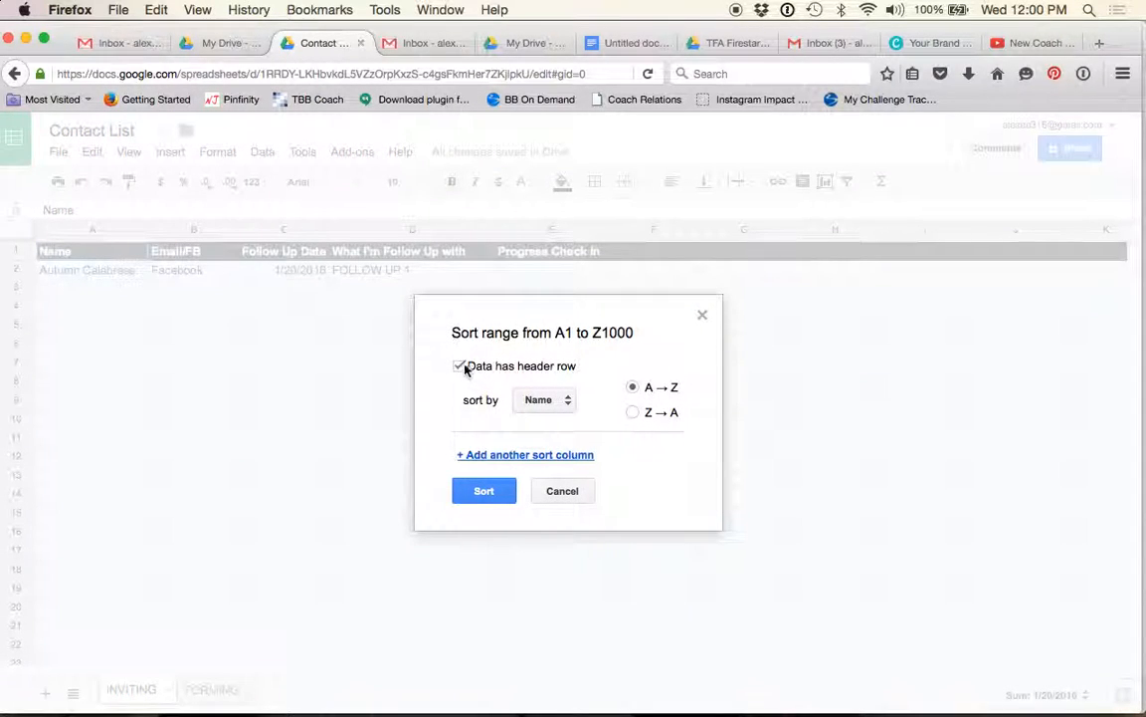
{"action": "left_click", "coordinate": [542, 398]}
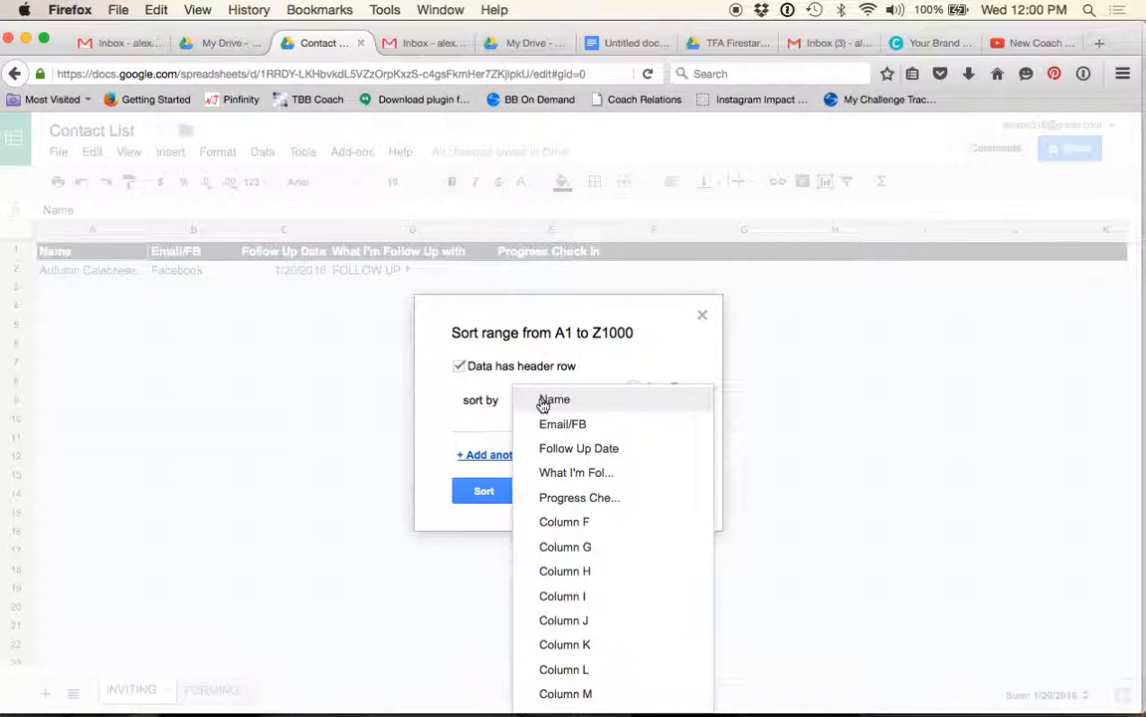
{"action": "left_click", "coordinate": [577, 448]}
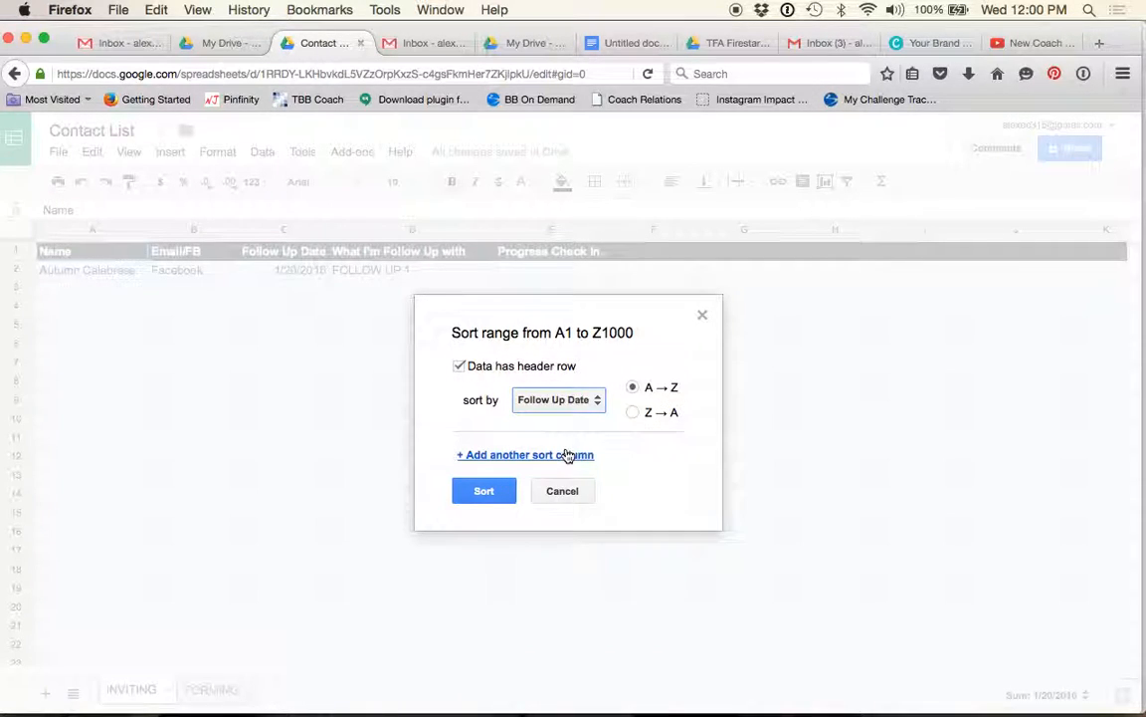
{"action": "left_click", "coordinate": [483, 490]}
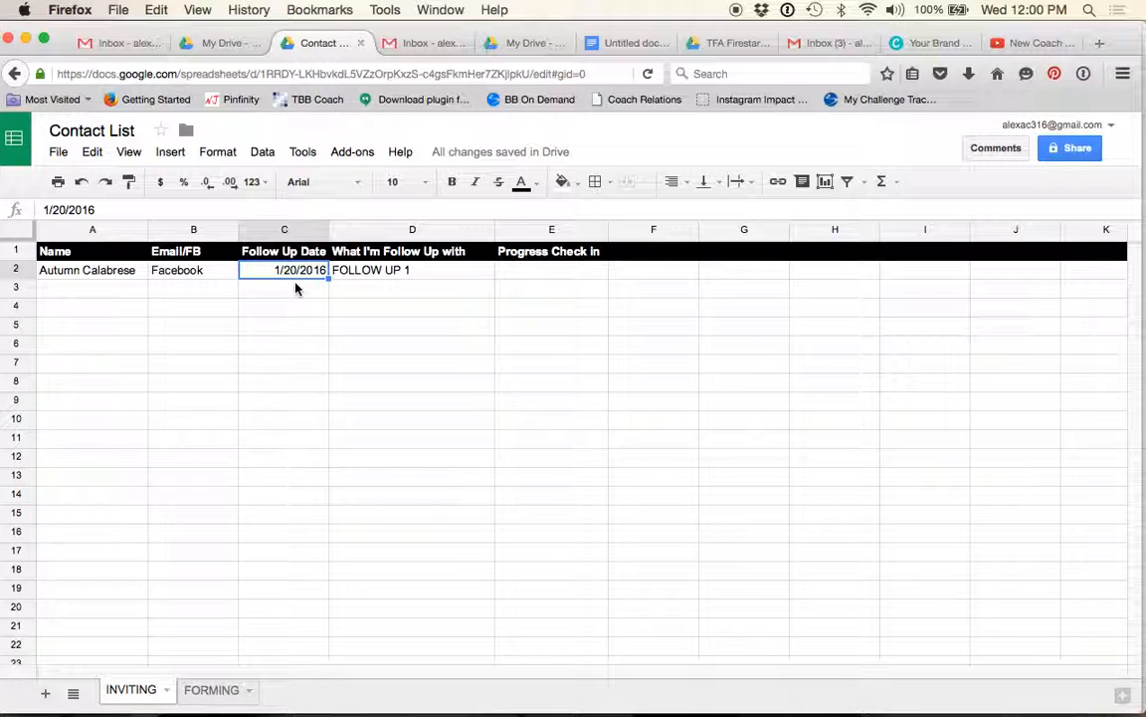
{"action": "mouse_move", "coordinate": [263, 303]}
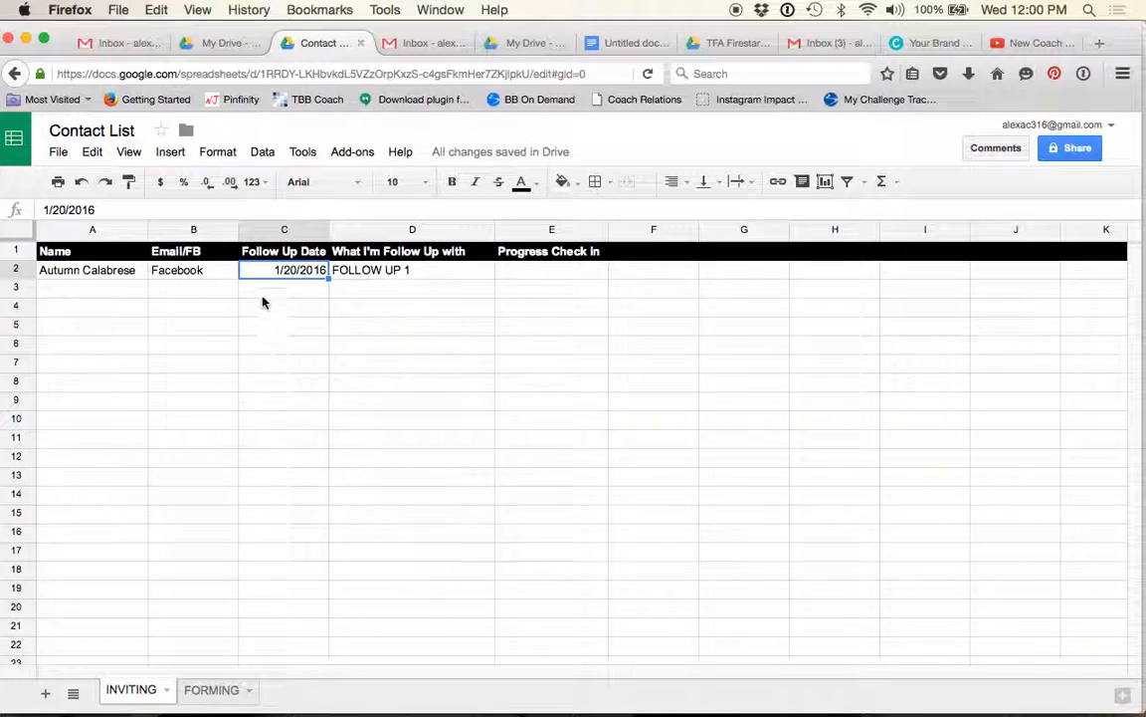
{"action": "mouse_move", "coordinate": [342, 279]}
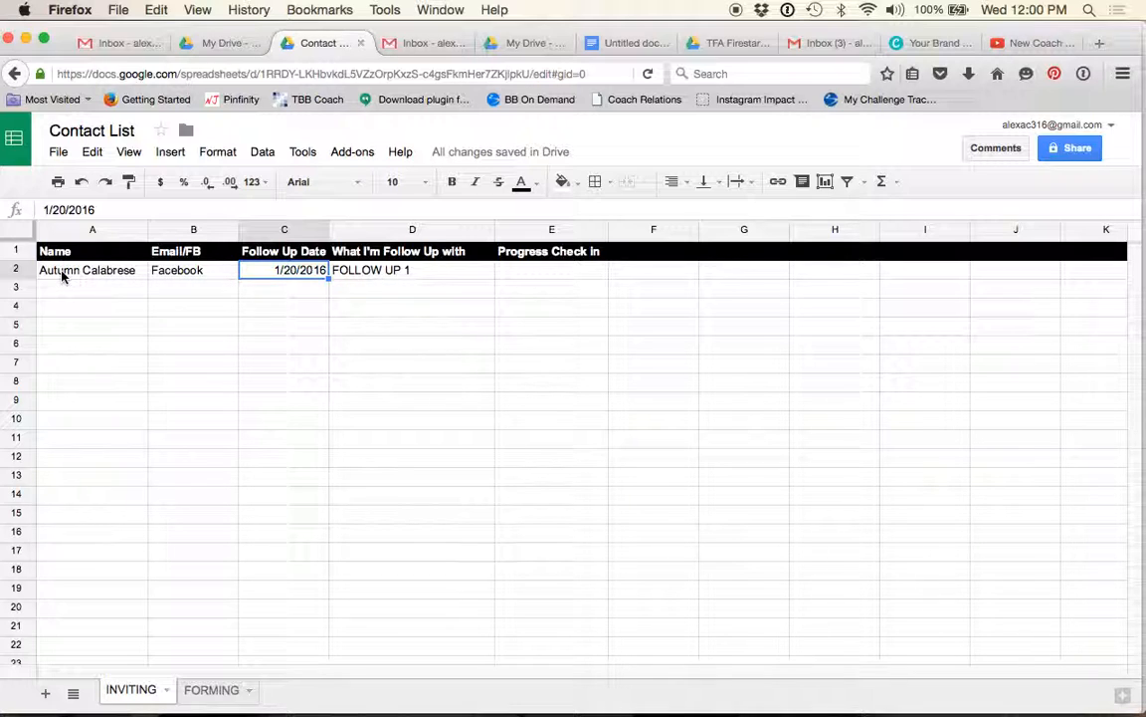
{"action": "mouse_move", "coordinate": [402, 281]}
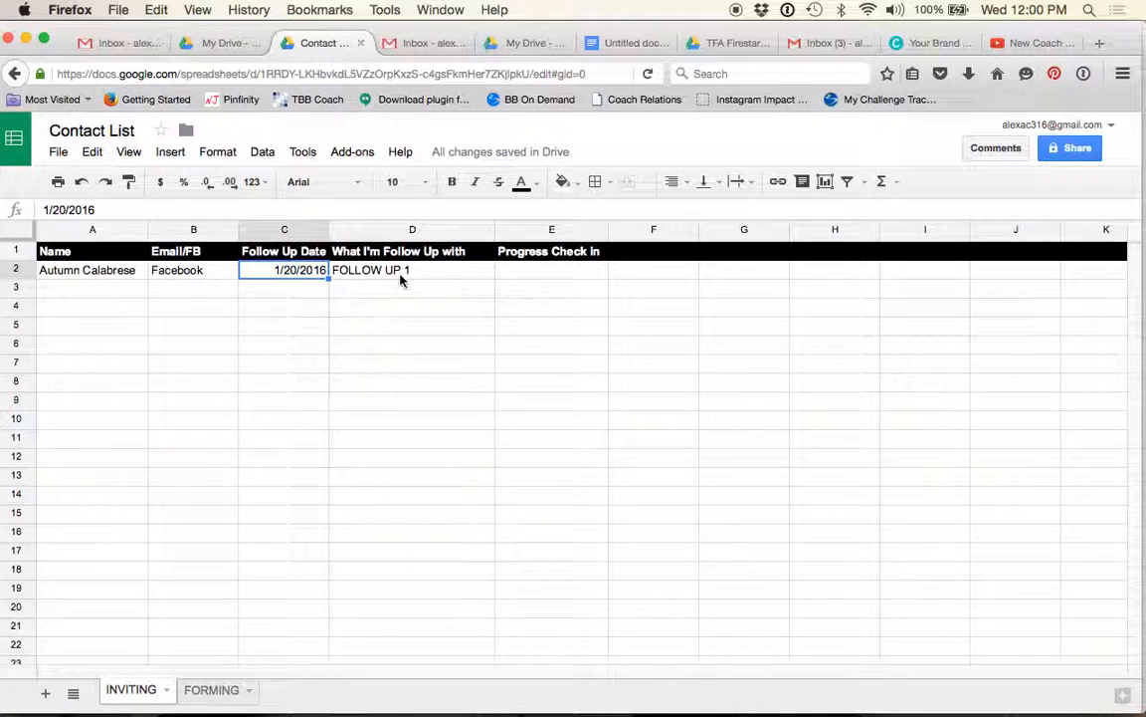
Step: Move the follow-up date to 1/27/2016 via the calendar and change the note to FOLLOW UP 2
{"action": "left_click", "coordinate": [412, 271]}
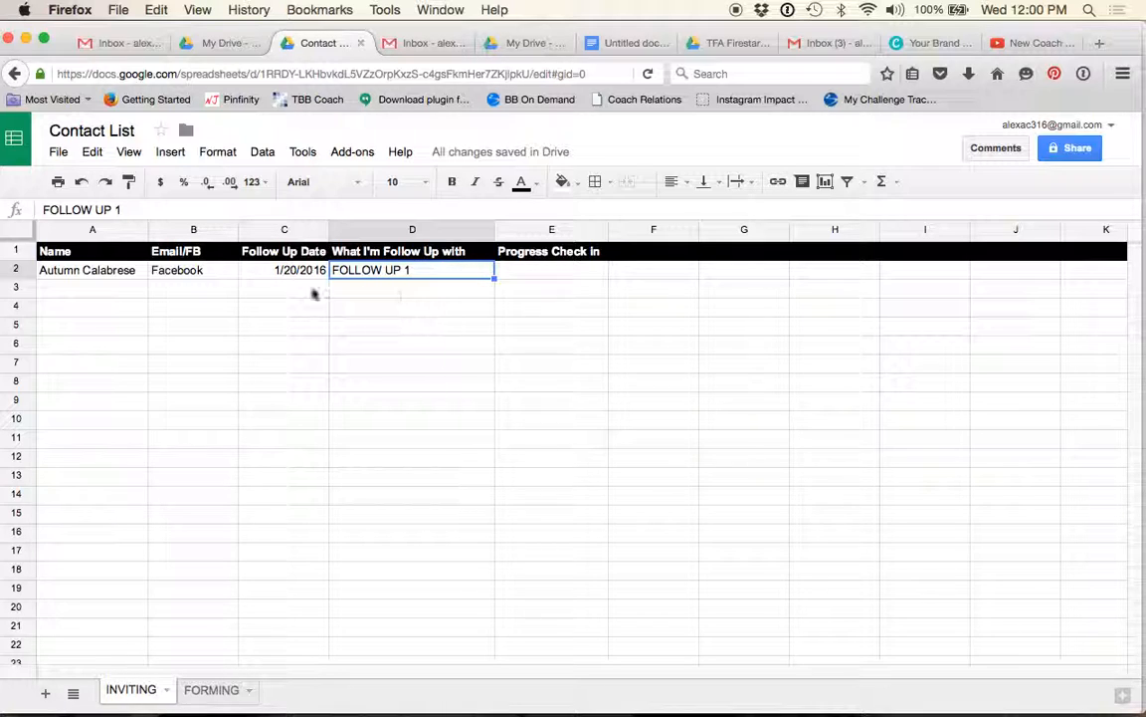
{"action": "mouse_move", "coordinate": [458, 277]}
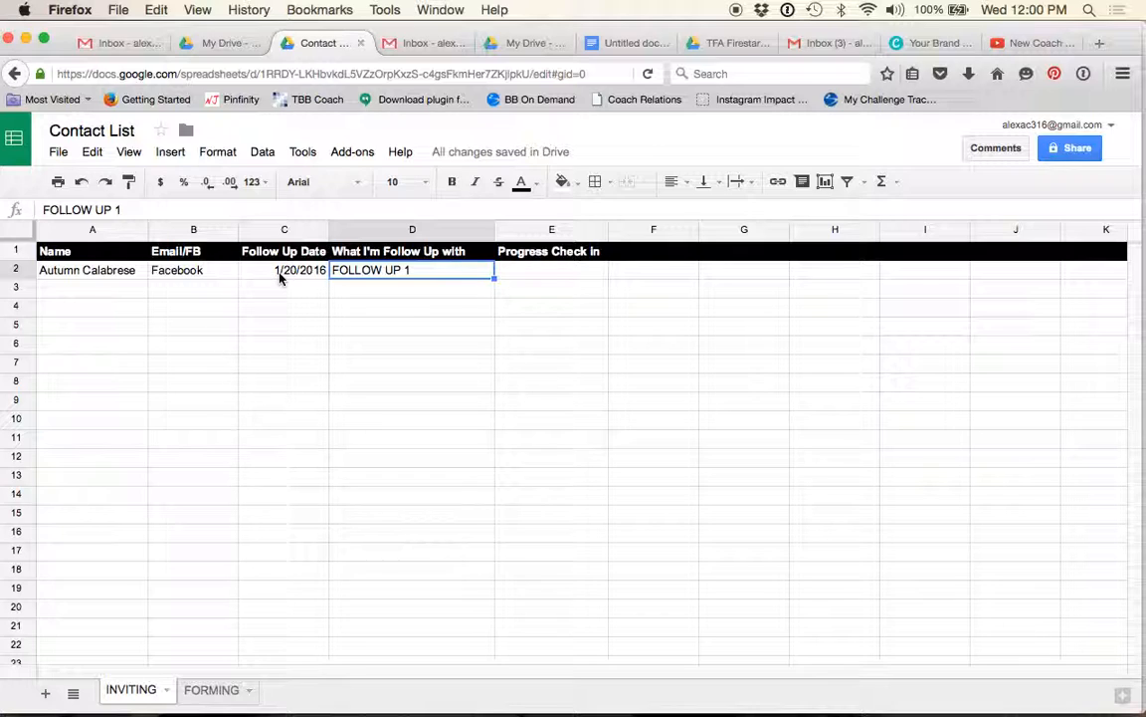
{"action": "left_click", "coordinate": [283, 271]}
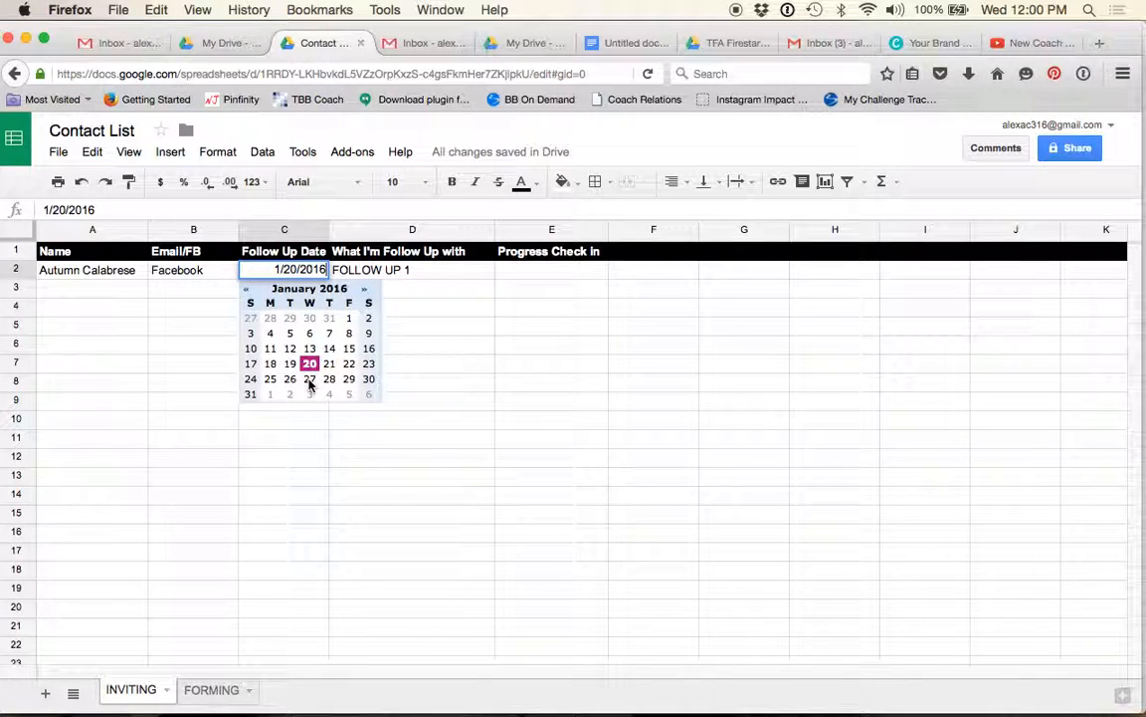
{"action": "left_click", "coordinate": [308, 378]}
{"action": "type", "text": "2"}
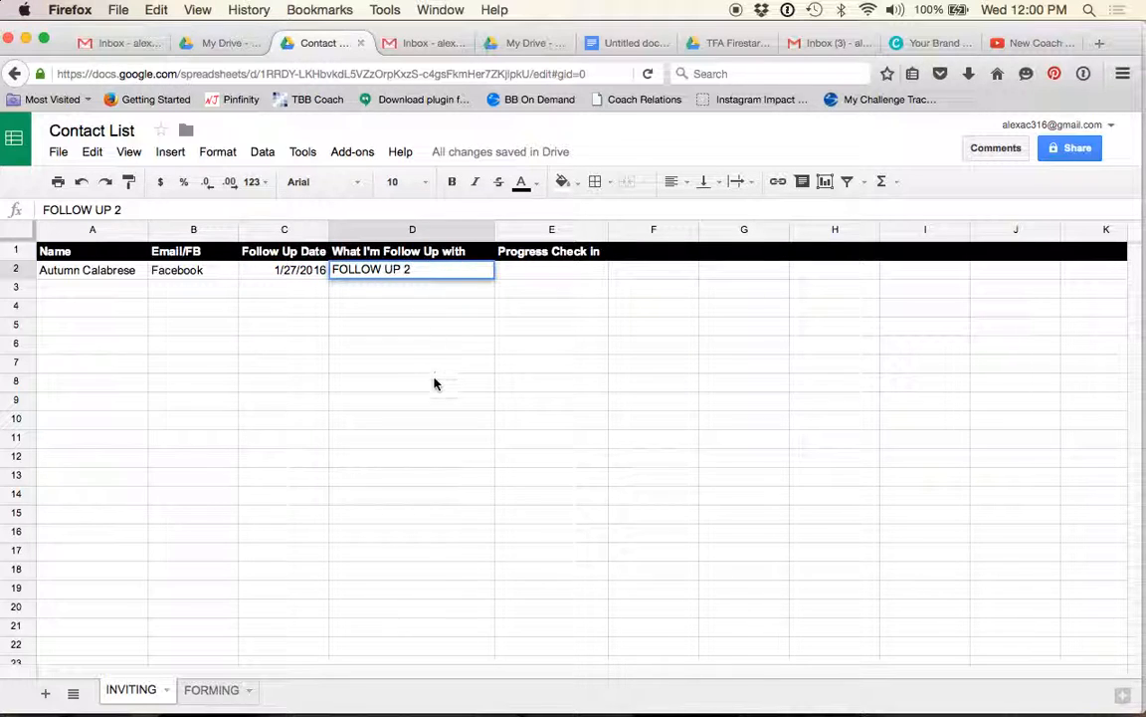
{"action": "left_click", "coordinate": [410, 362]}
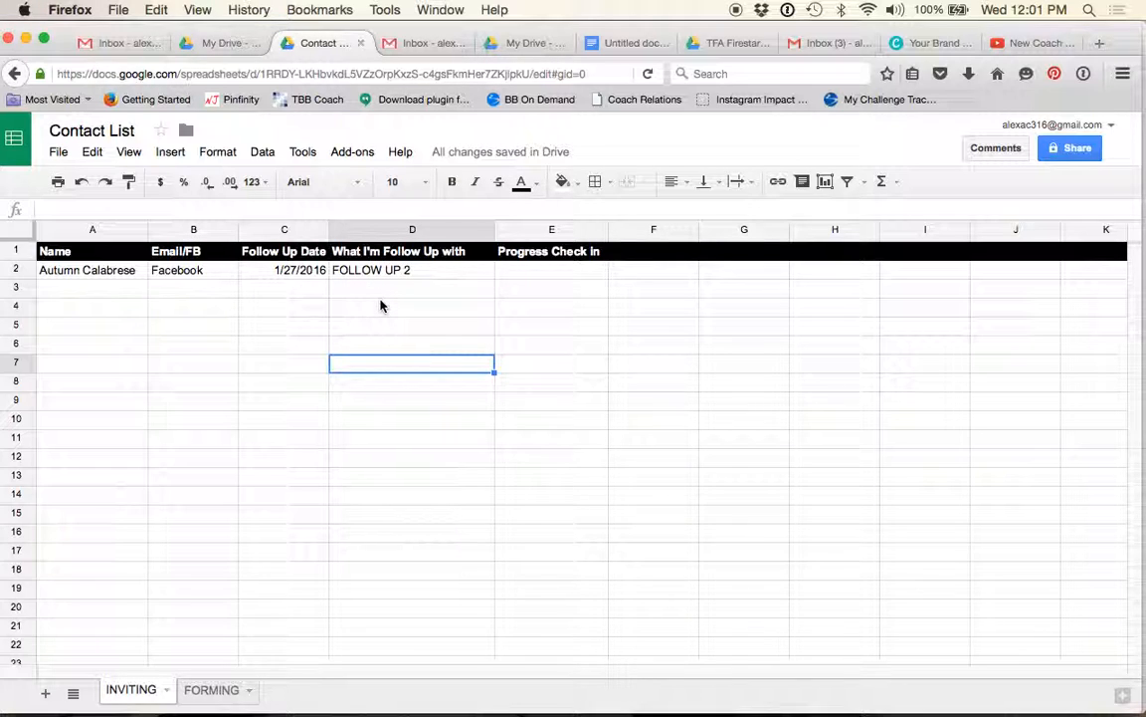
{"action": "mouse_move", "coordinate": [426, 277]}
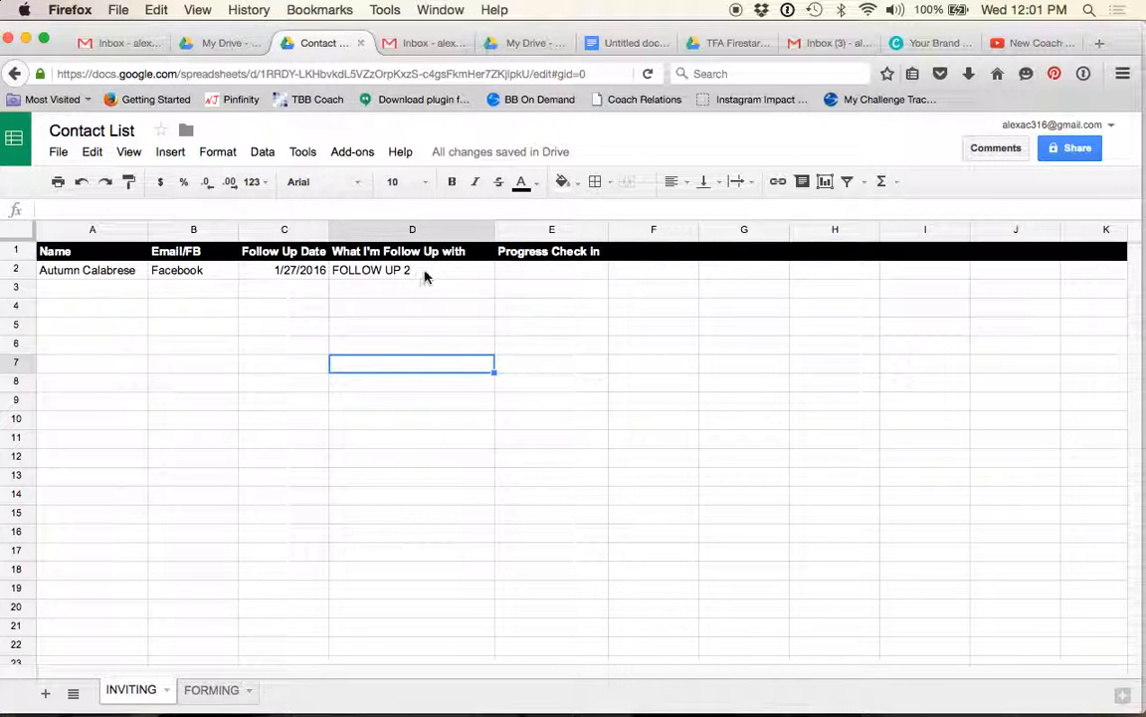
{"action": "mouse_move", "coordinate": [414, 277]}
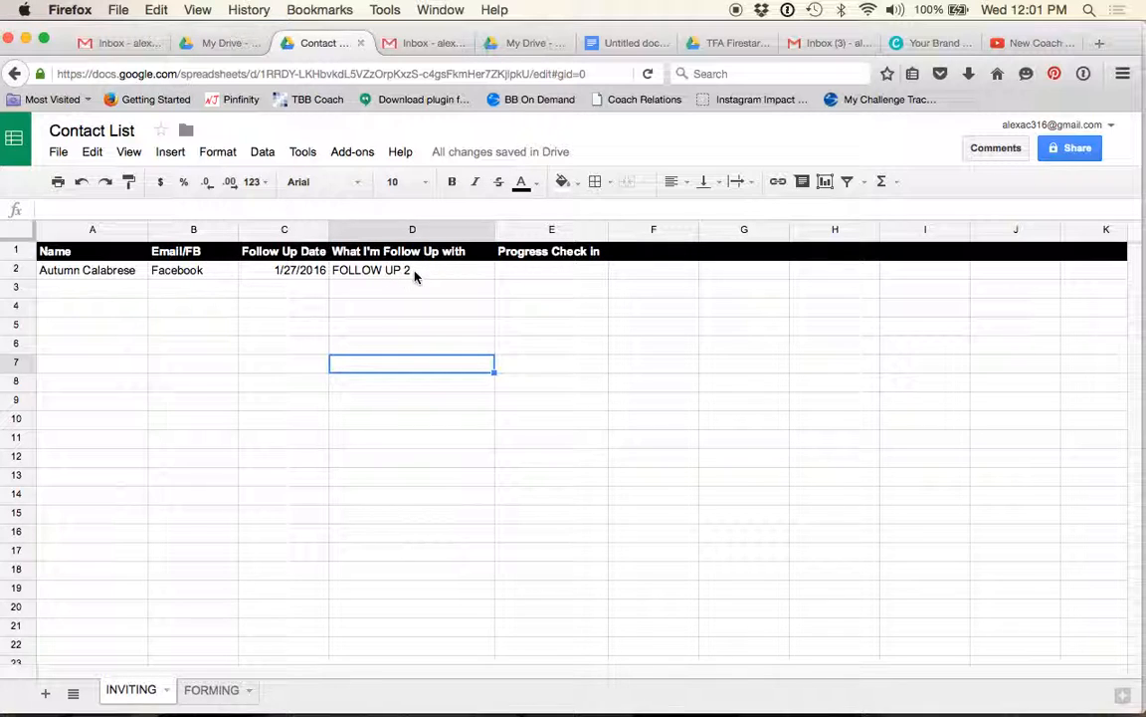
{"action": "left_click", "coordinate": [412, 270]}
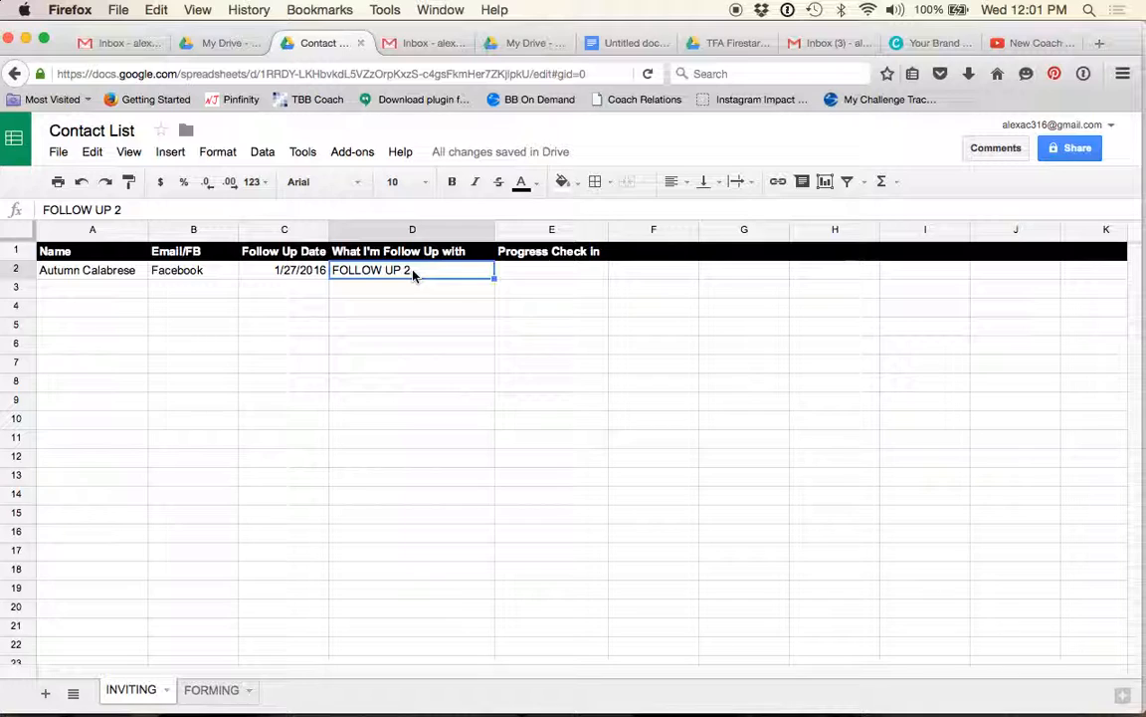
{"action": "mouse_move", "coordinate": [458, 302]}
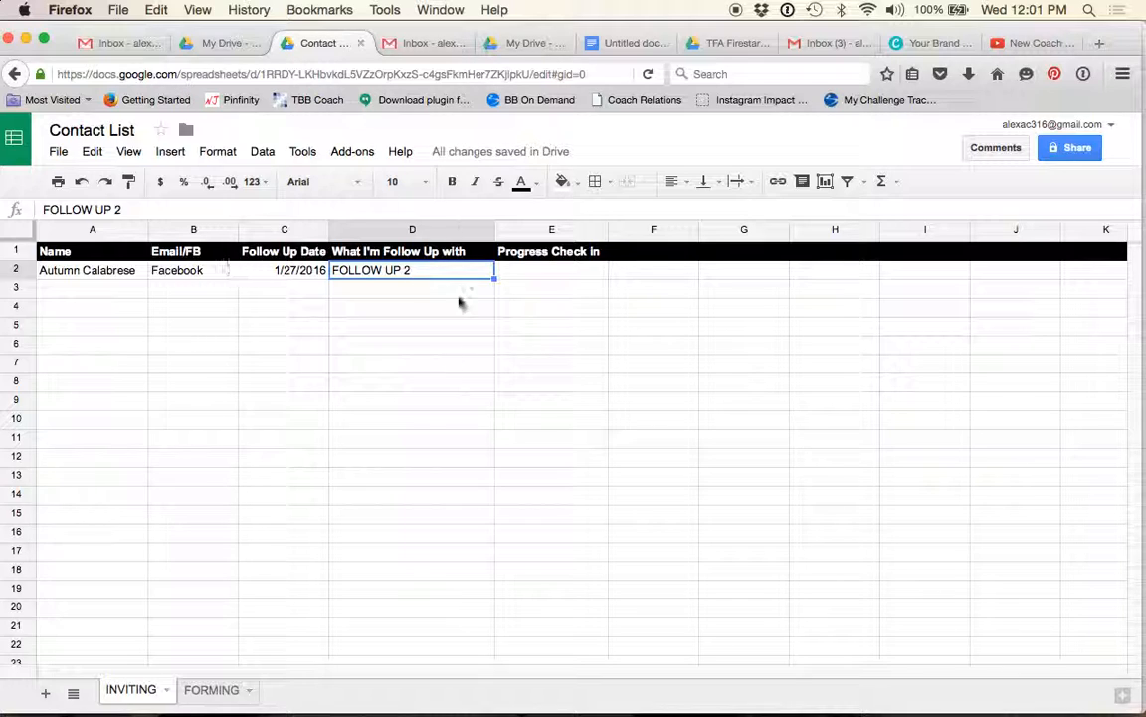
{"action": "mouse_move", "coordinate": [386, 314]}
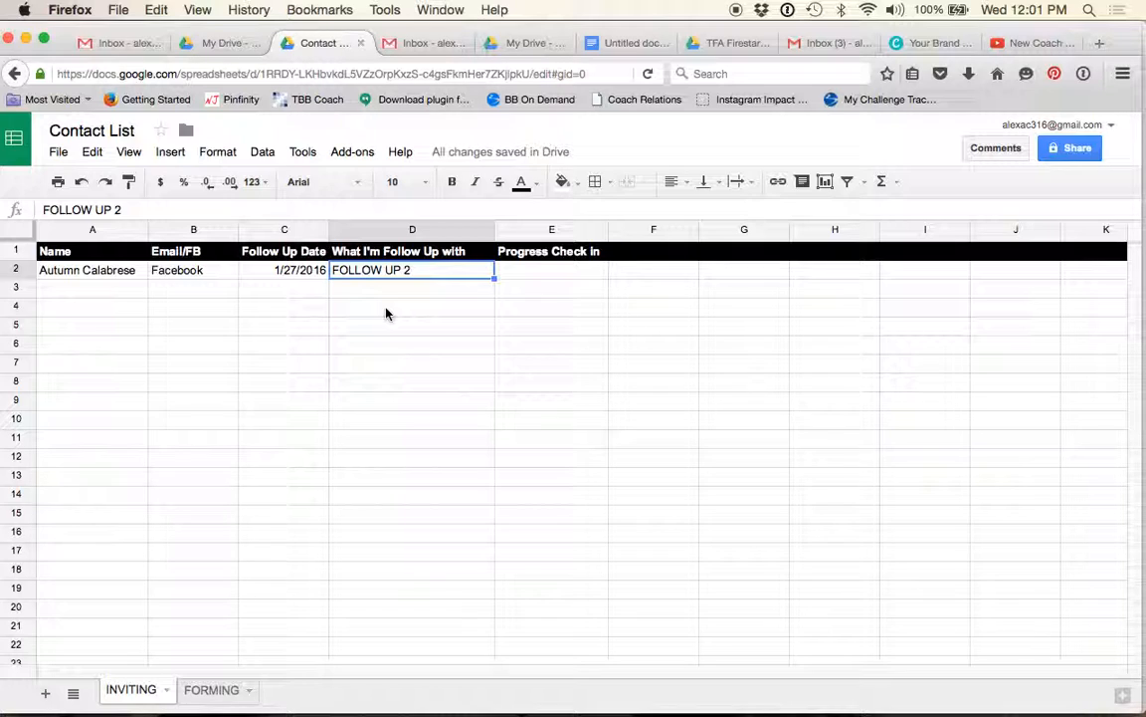
{"action": "mouse_move", "coordinate": [426, 279]}
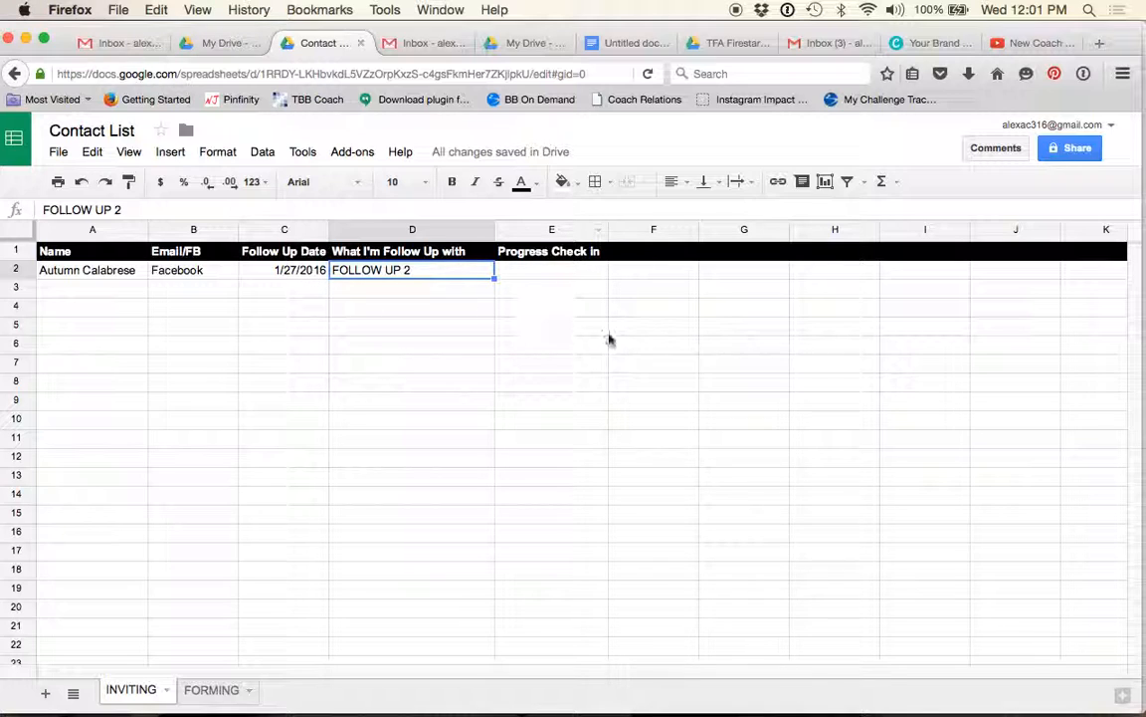
Step: Set the note to 'progress check in' and the Progress Check In date to 2/13/2016
{"action": "left_click", "coordinate": [551, 271]}
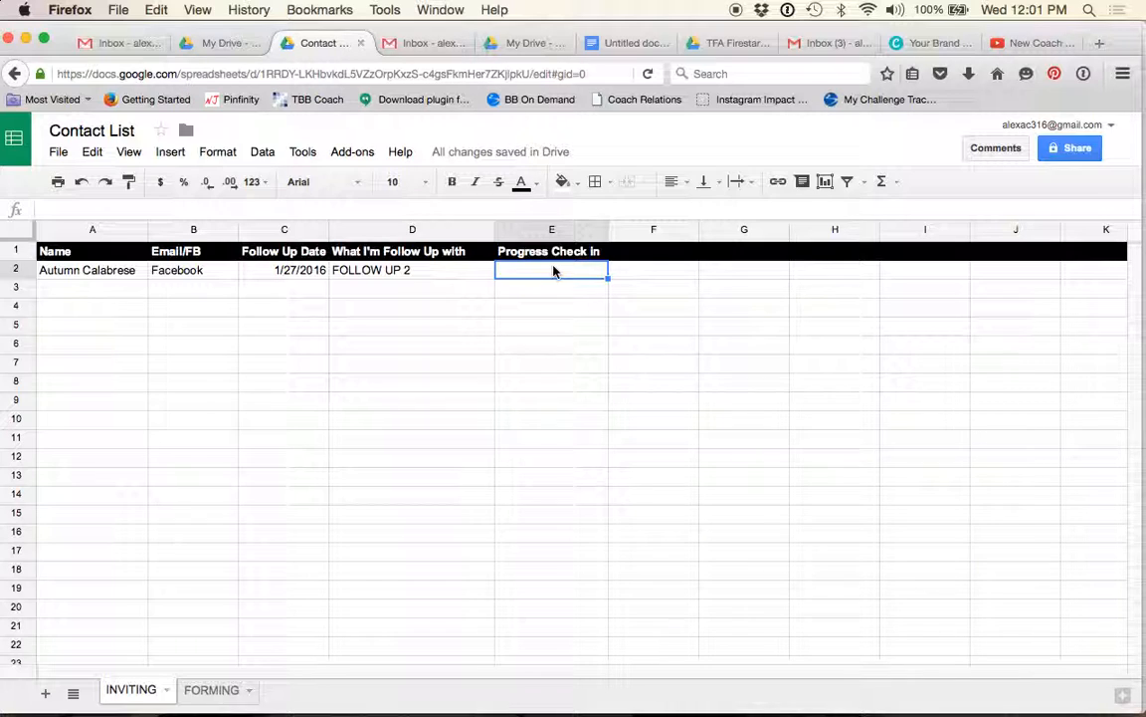
{"action": "mouse_move", "coordinate": [298, 276]}
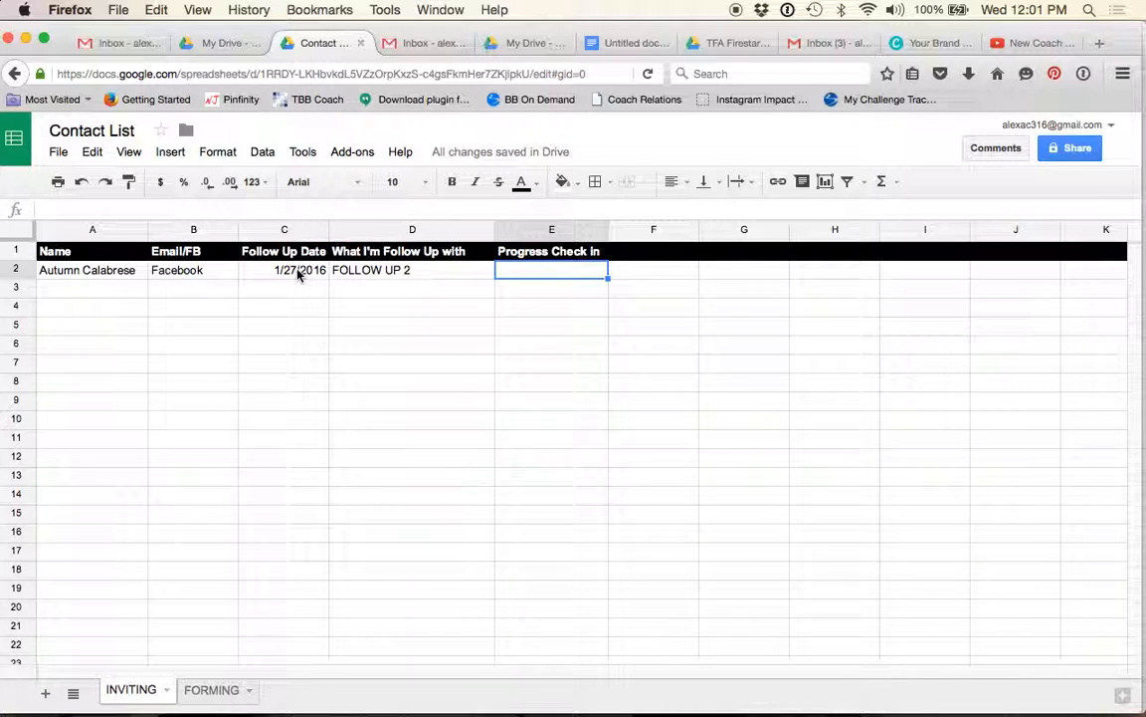
{"action": "left_click", "coordinate": [412, 269]}
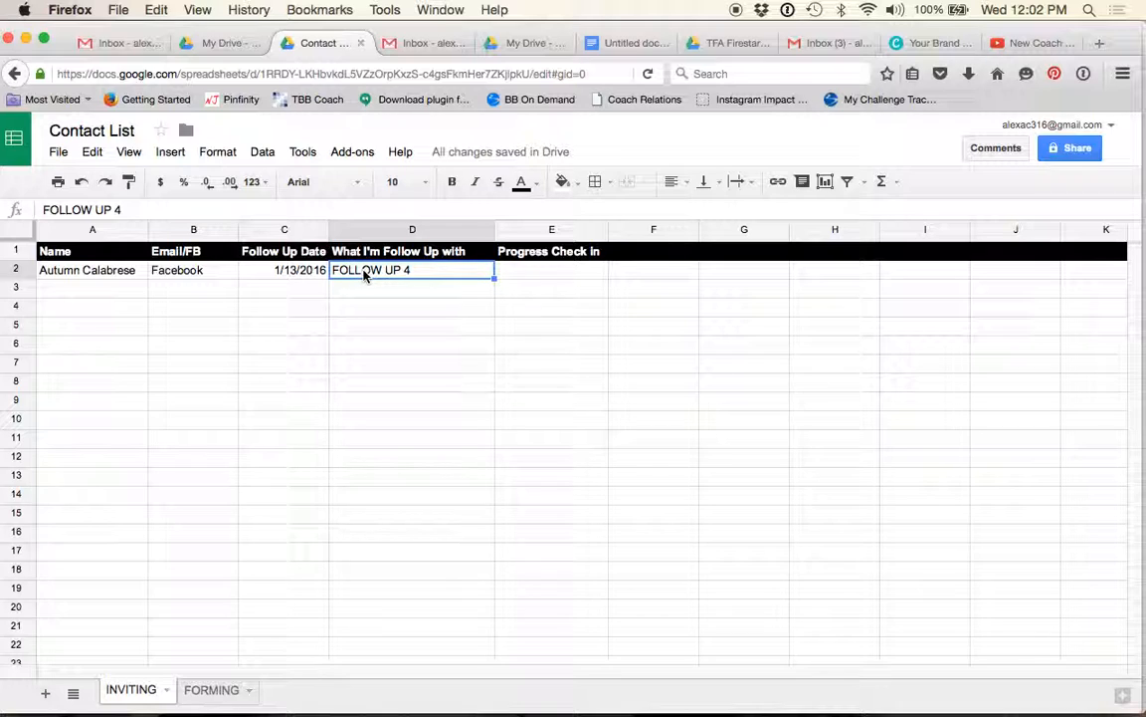
{"action": "type", "text": "profro"}
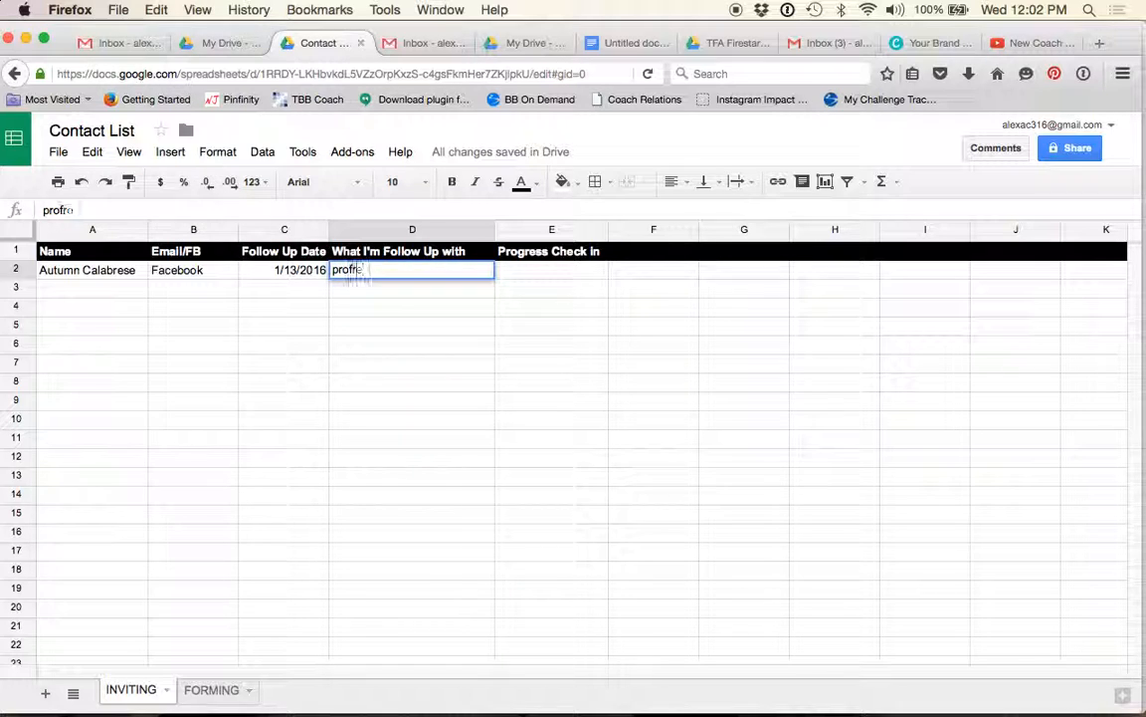
{"action": "type", "text": "progress"}
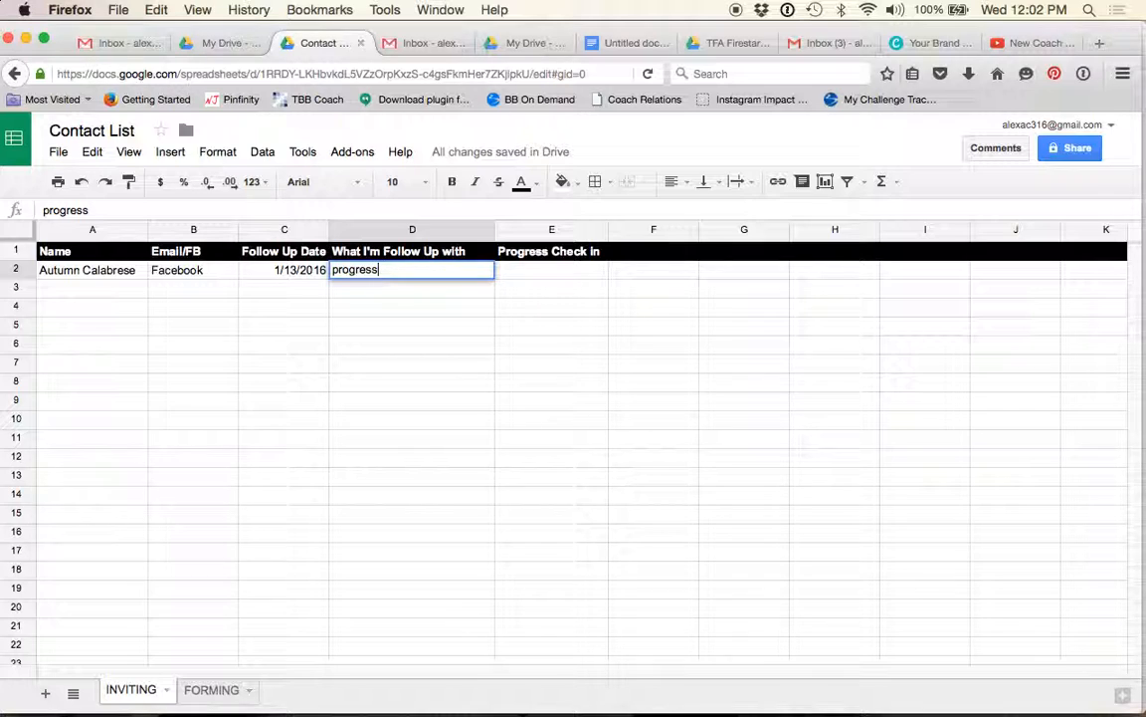
{"action": "type", "text": "check in"}
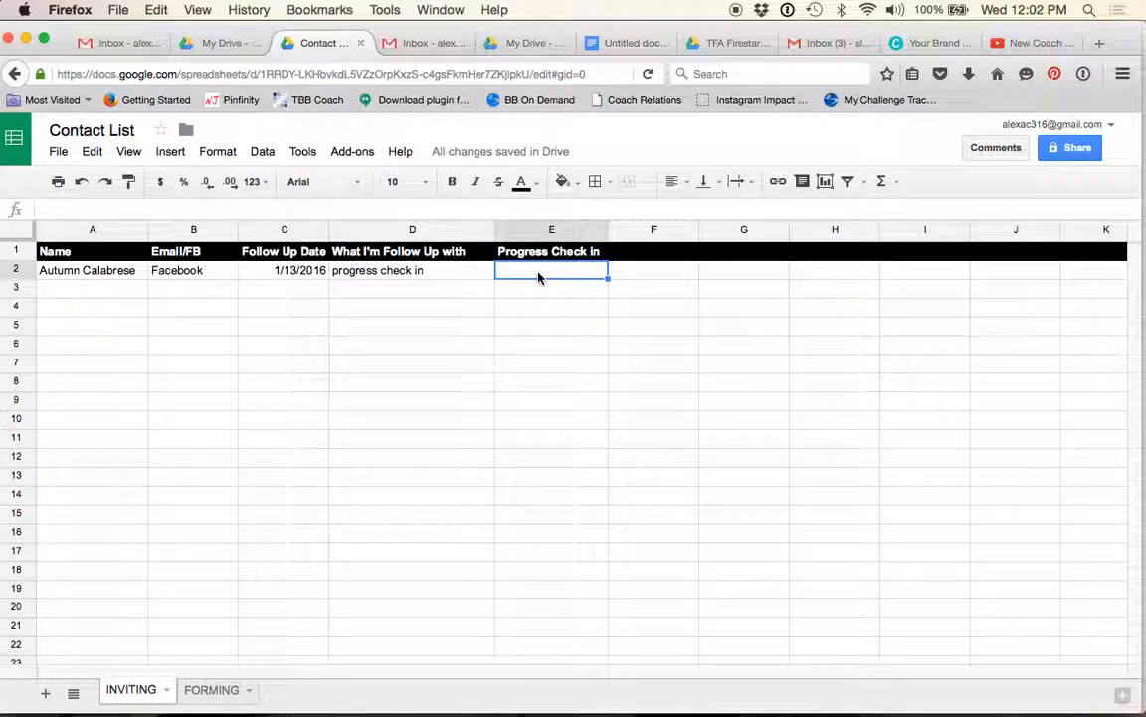
{"action": "type", "text": "2/13/2016"}
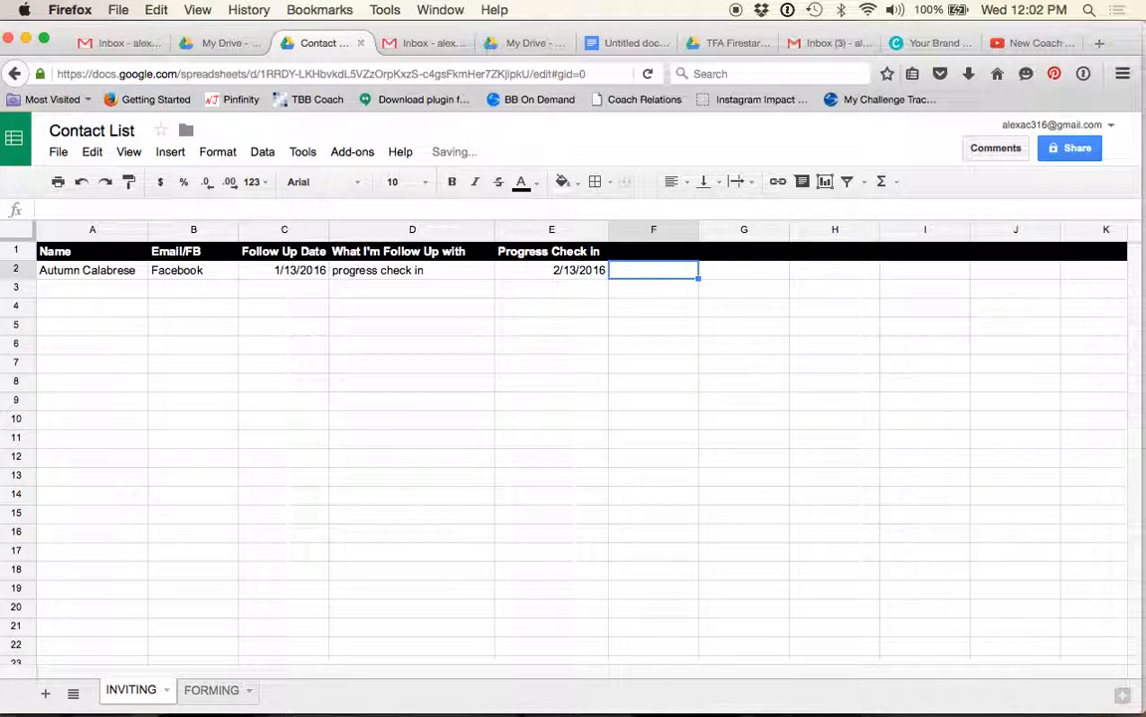
{"action": "left_click", "coordinate": [551, 270]}
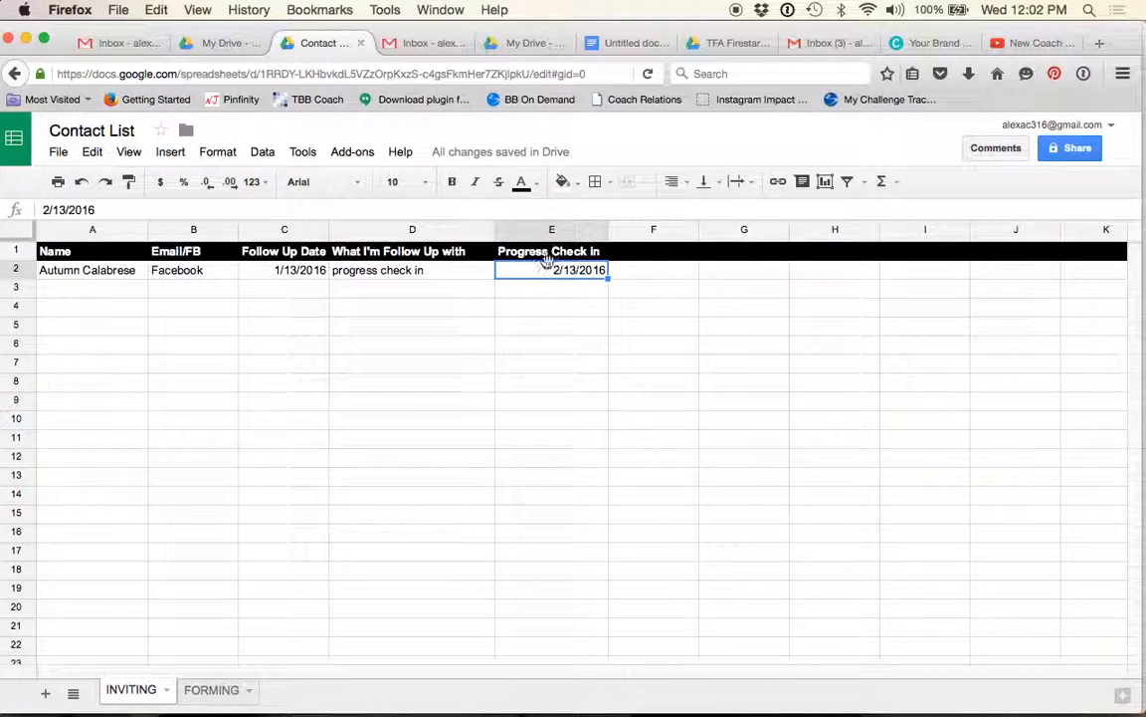
{"action": "mouse_move", "coordinate": [470, 282]}
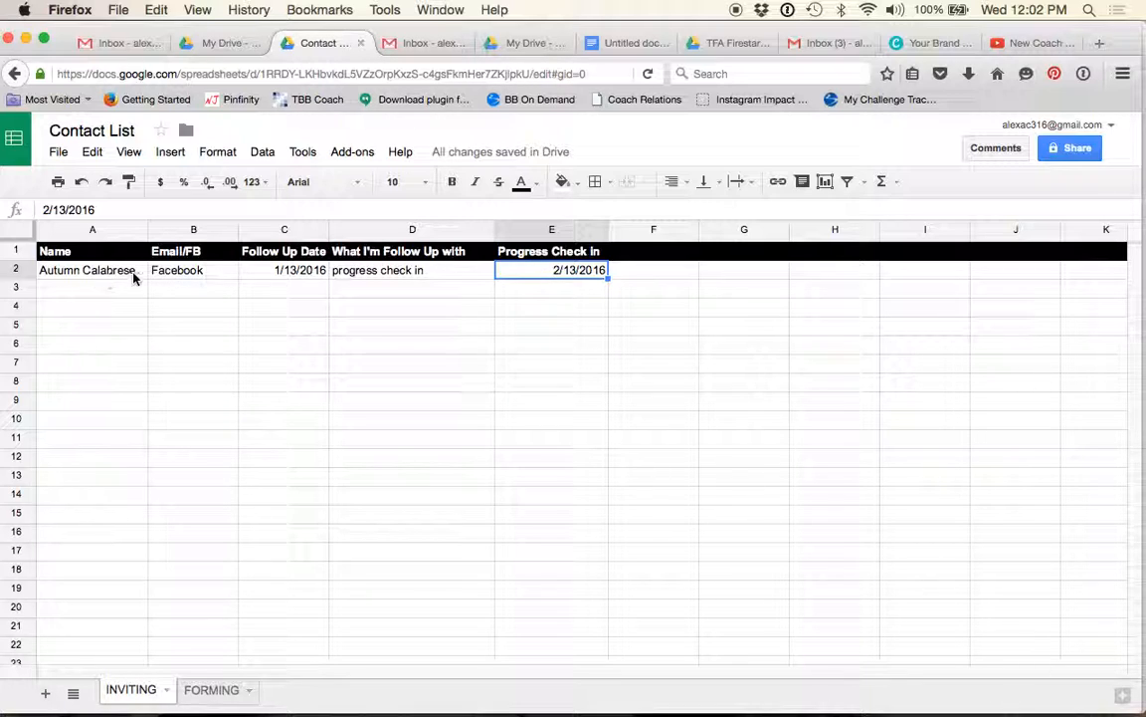
{"action": "mouse_move", "coordinate": [462, 270]}
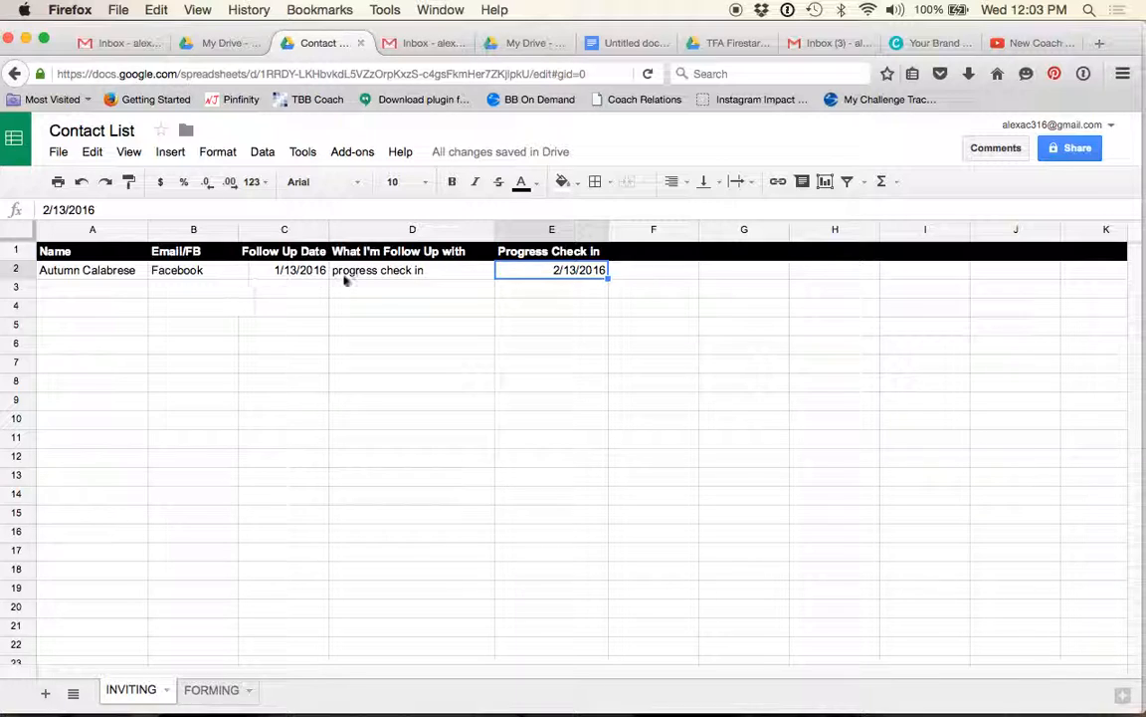
{"action": "mouse_move", "coordinate": [386, 275]}
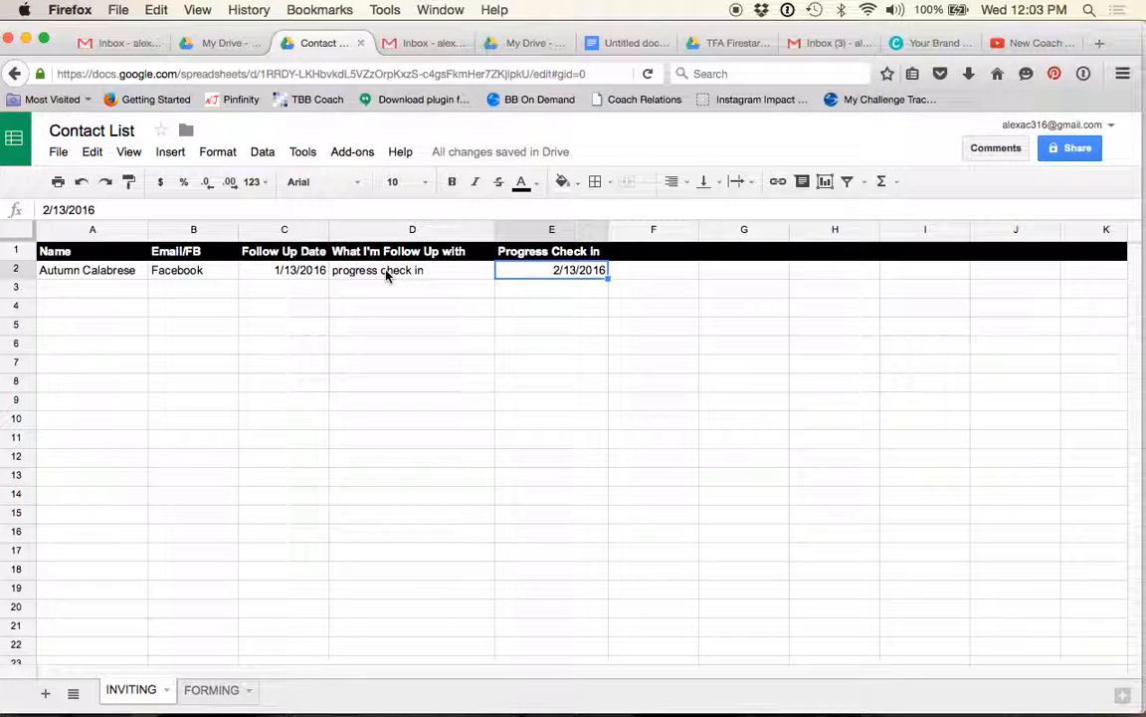
{"action": "left_click", "coordinate": [412, 271]}
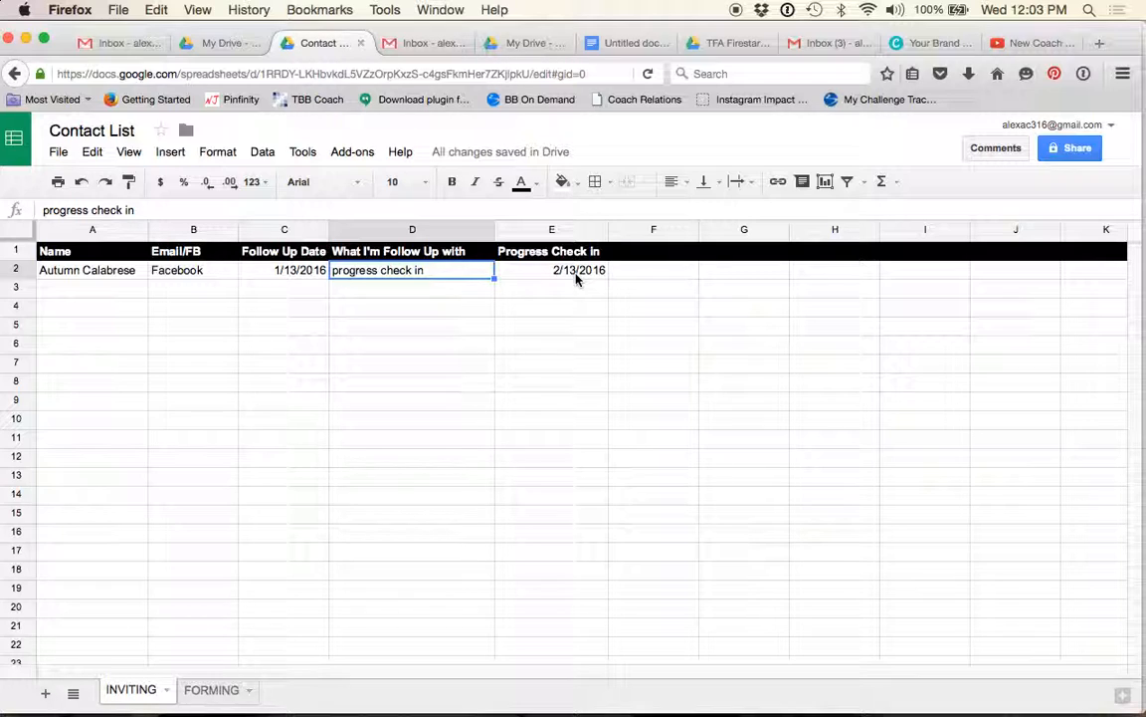
{"action": "left_click", "coordinate": [551, 270]}
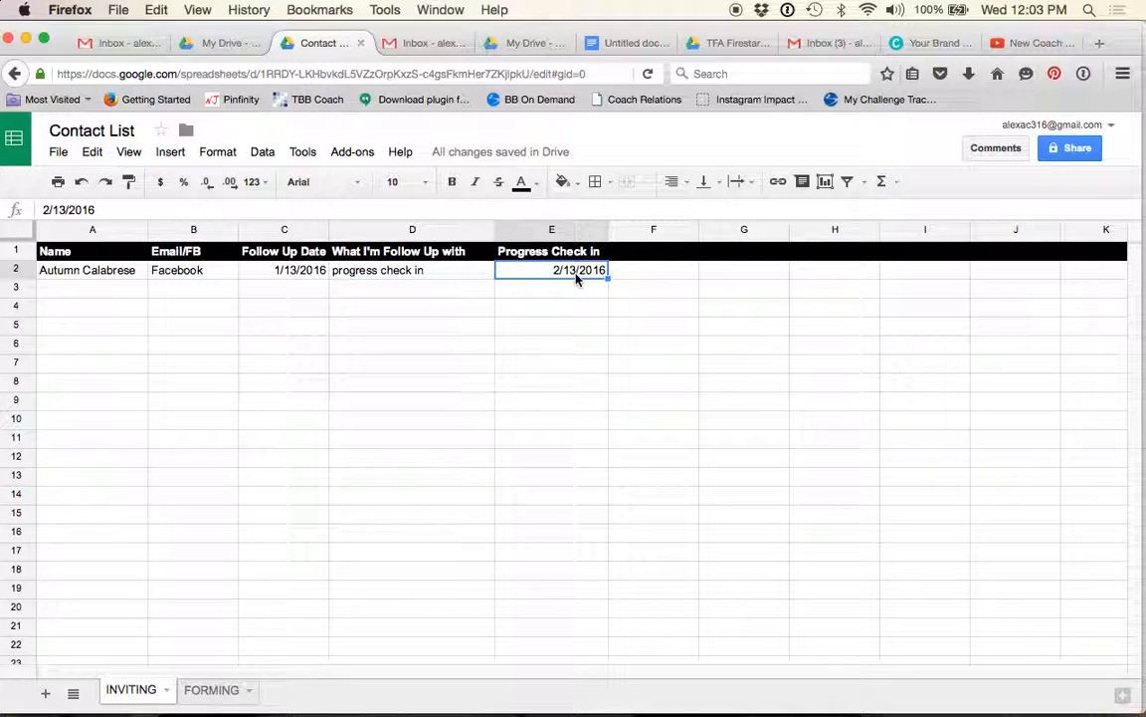